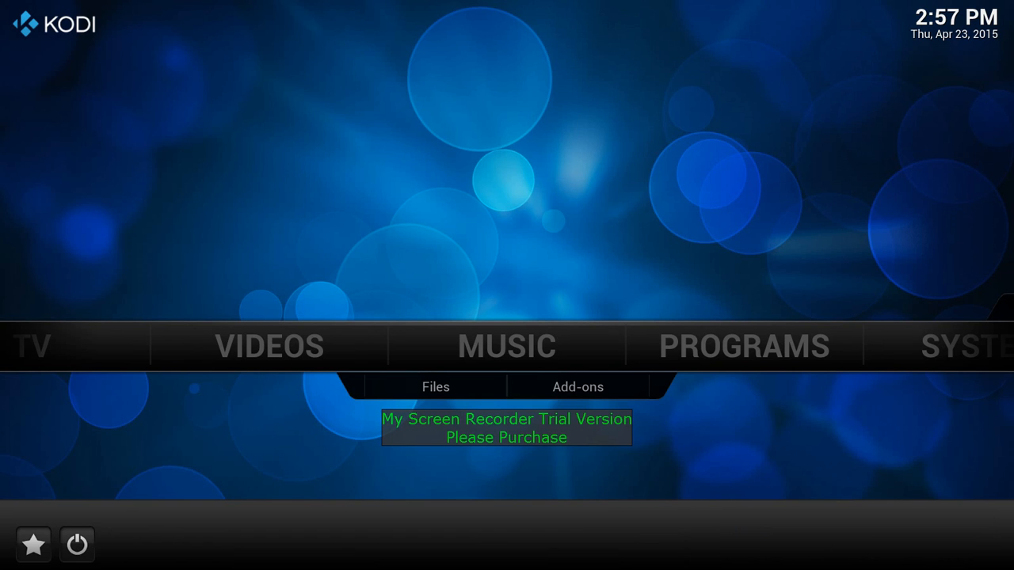
mouse_move(477, 289)
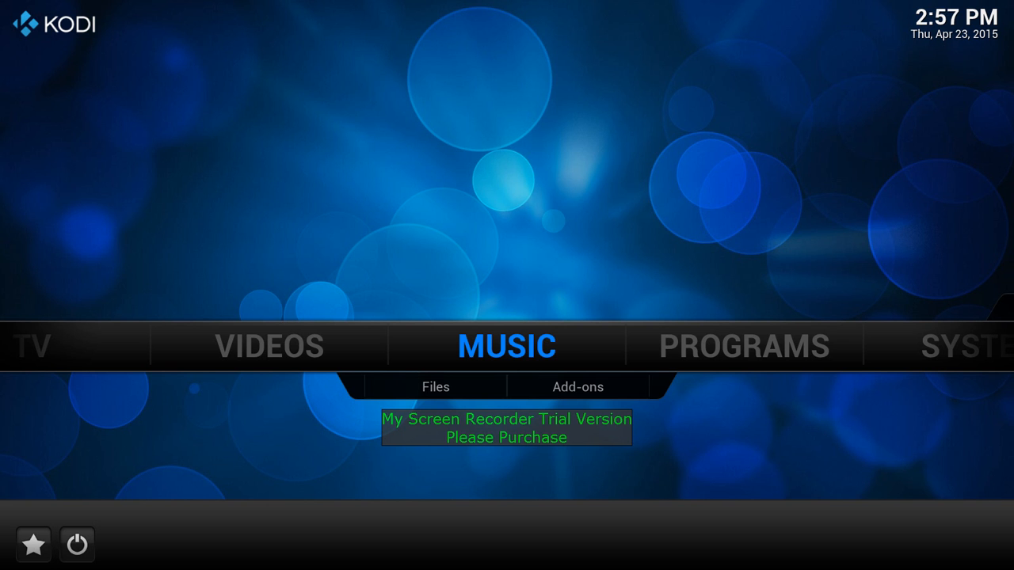
Enter the Videos section from the Kodi home screen.
left_click(270, 345)
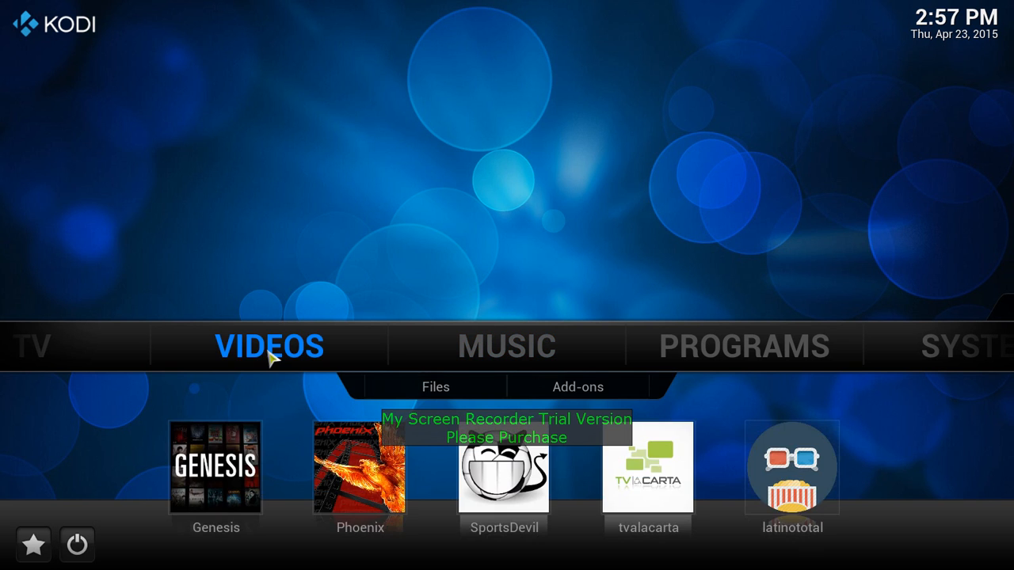
left_click(270, 345)
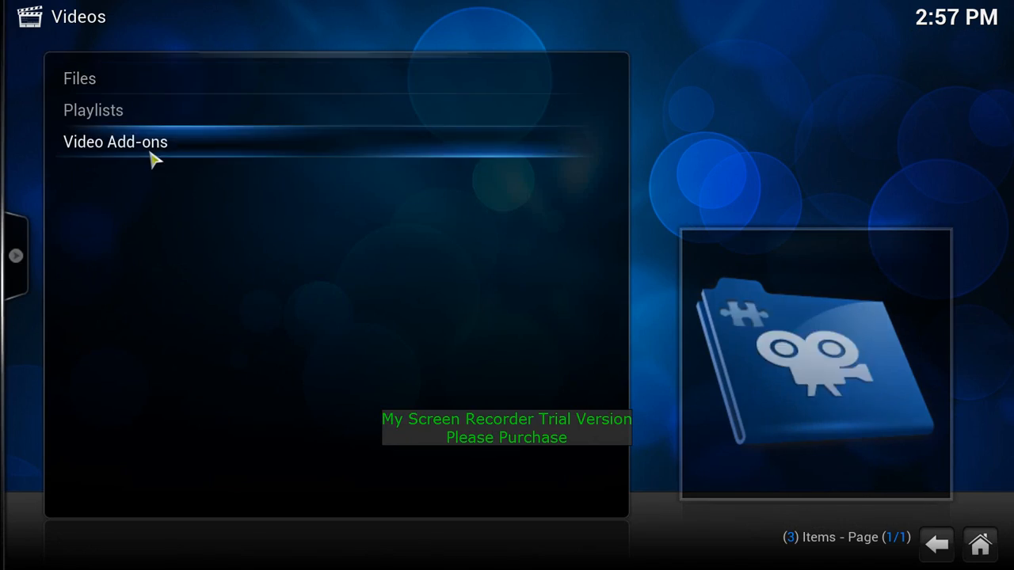
Show the installed Video Add-ons grid and reach the Get More entry.
left_click(114, 142)
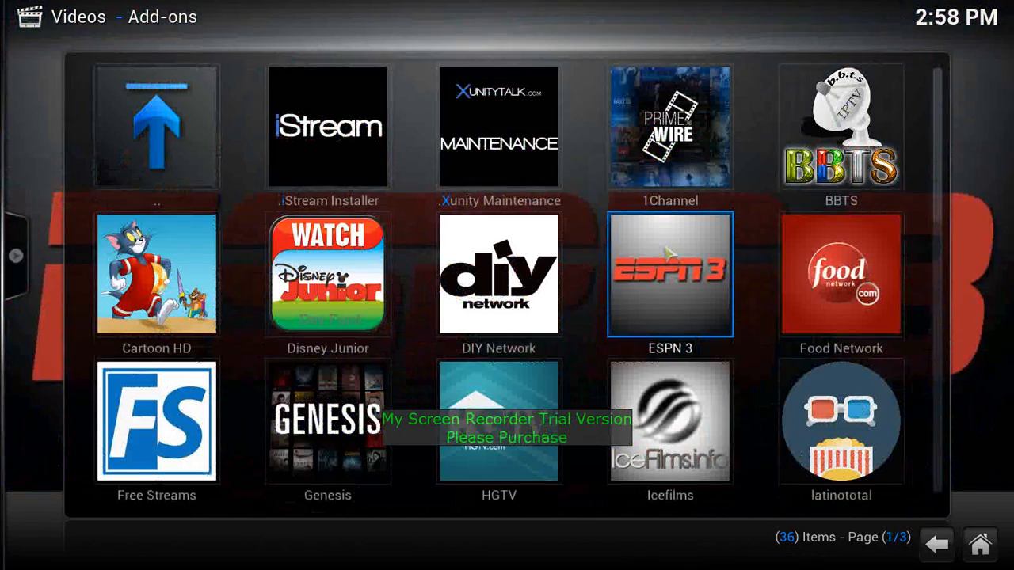
mouse_move(742, 304)
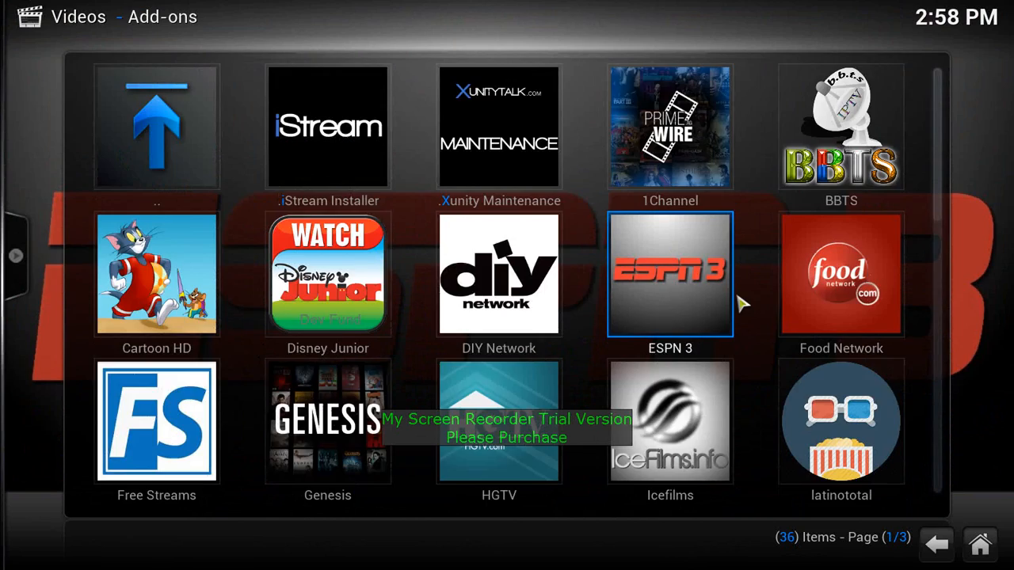
scroll("down", 3)
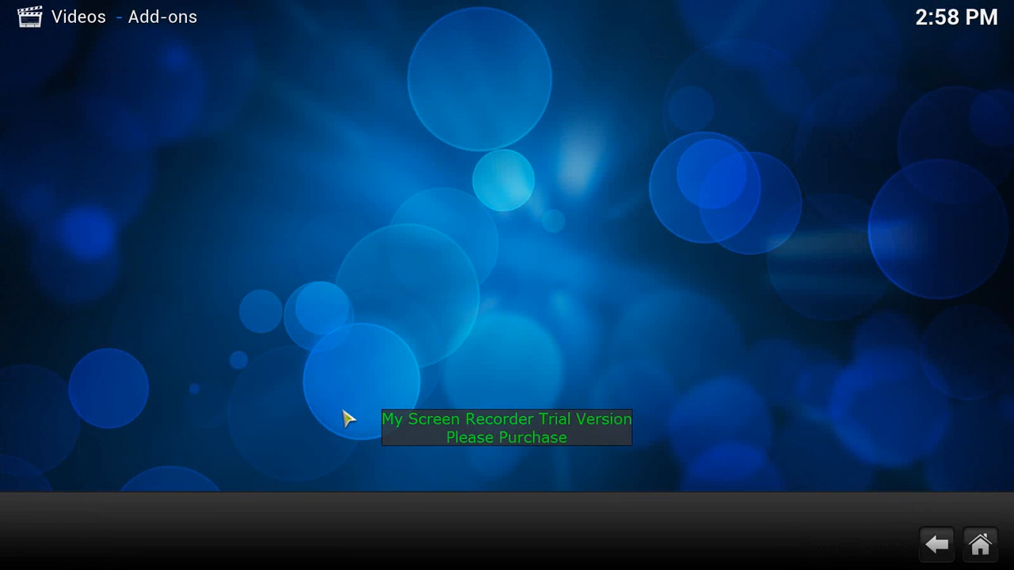
Load the Get More catalogue of 987 video add-ons and scroll down to Cartoons8.
left_click(347, 418)
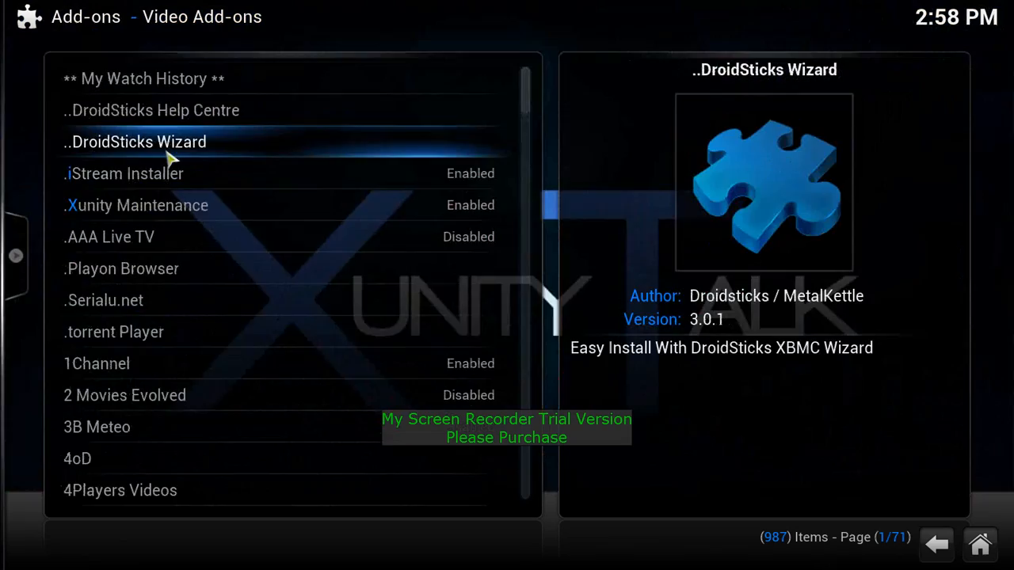
scroll("down", 3)
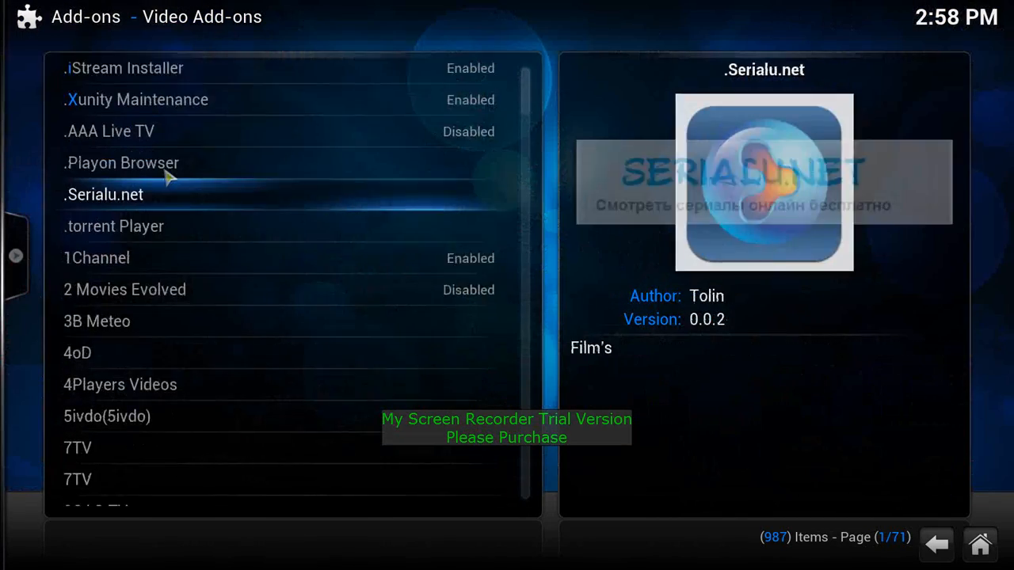
scroll("down", 3)
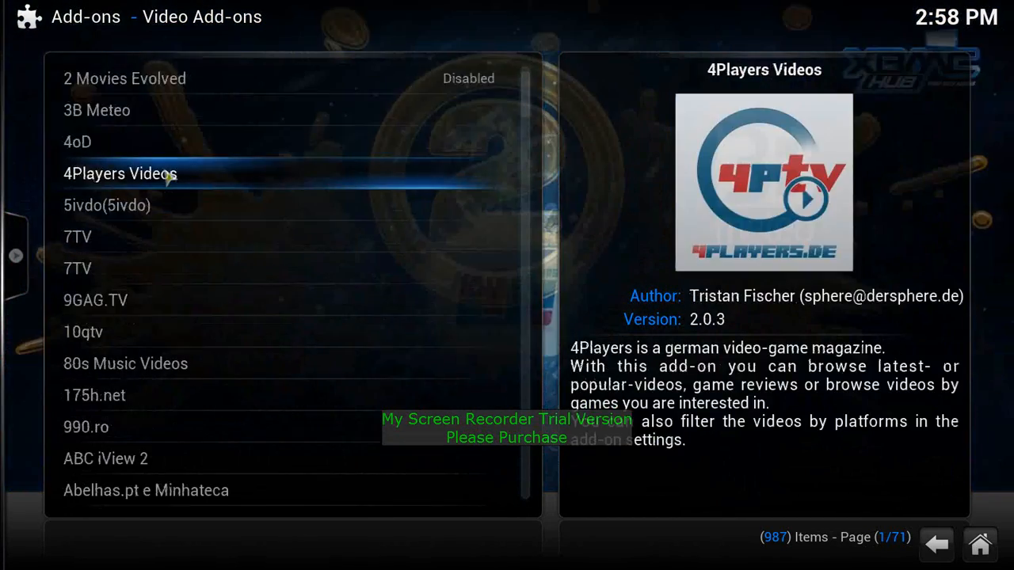
scroll("down", 3)
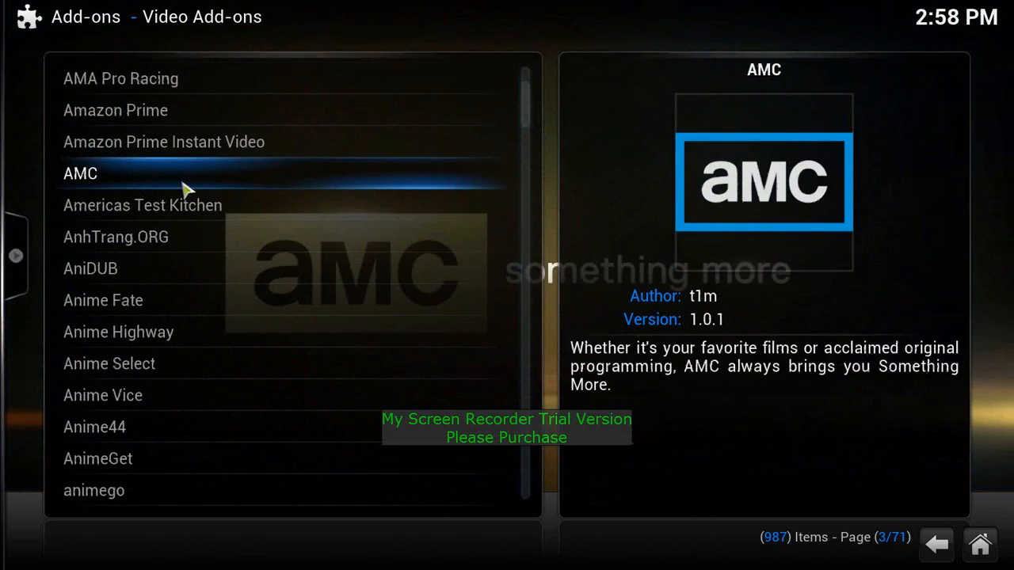
scroll("down", 3)
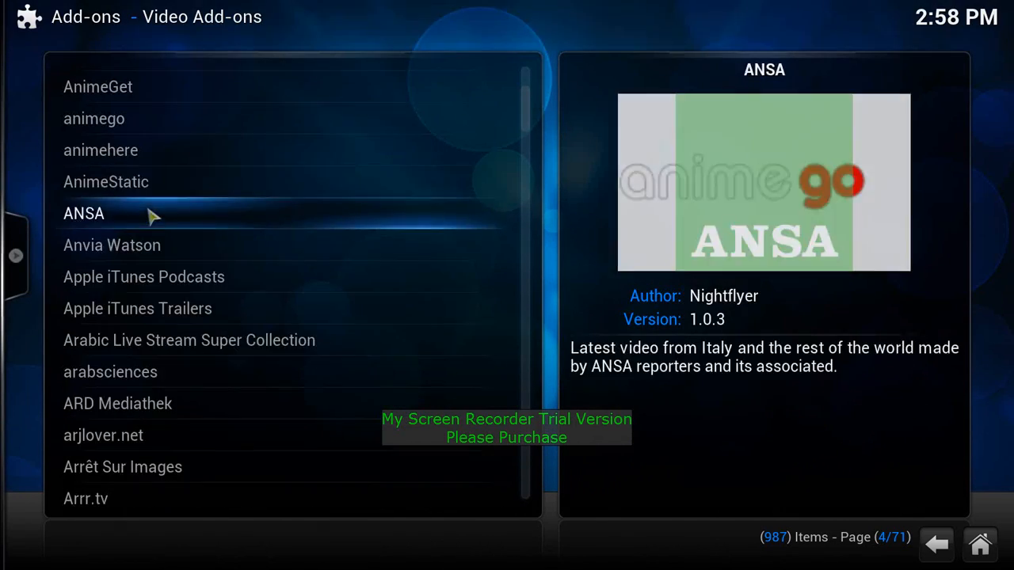
scroll("down", 3)
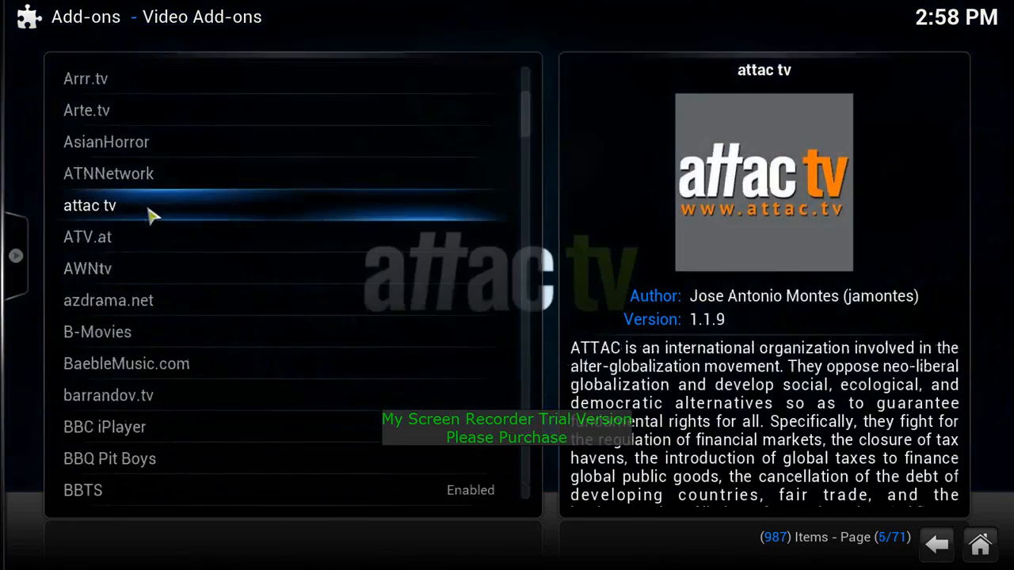
scroll("down", 3)
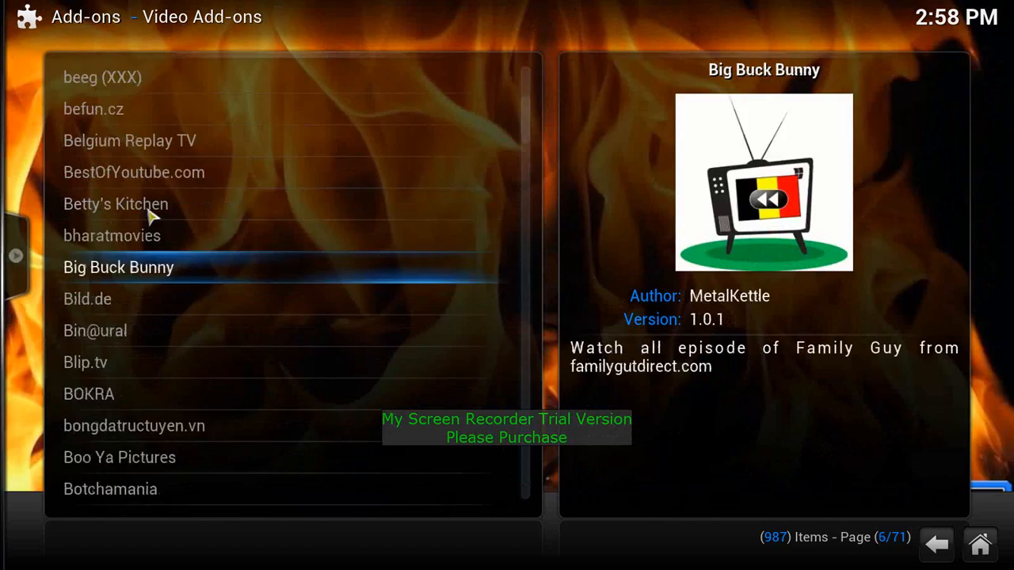
scroll("down", 3)
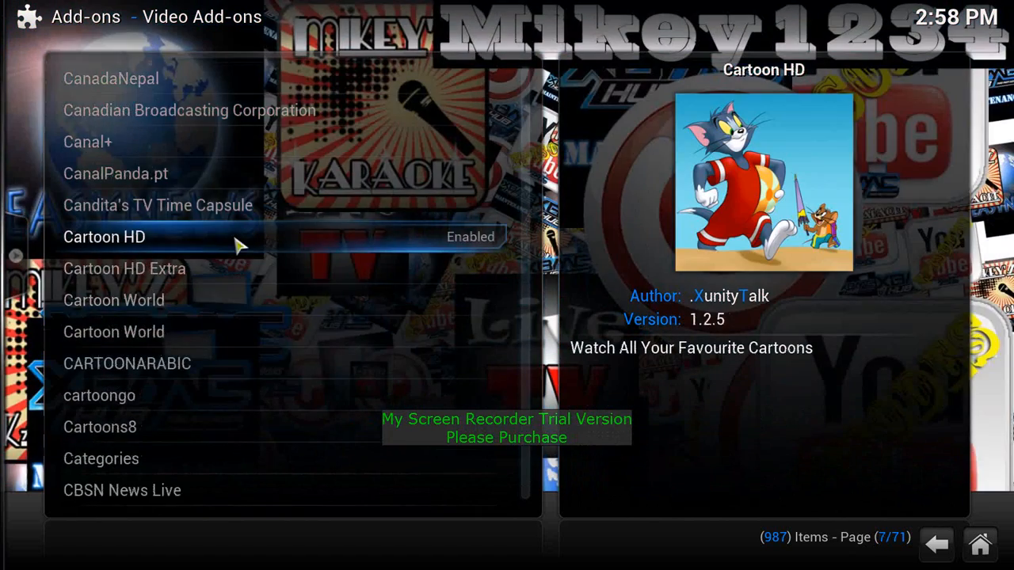
scroll("down", 3)
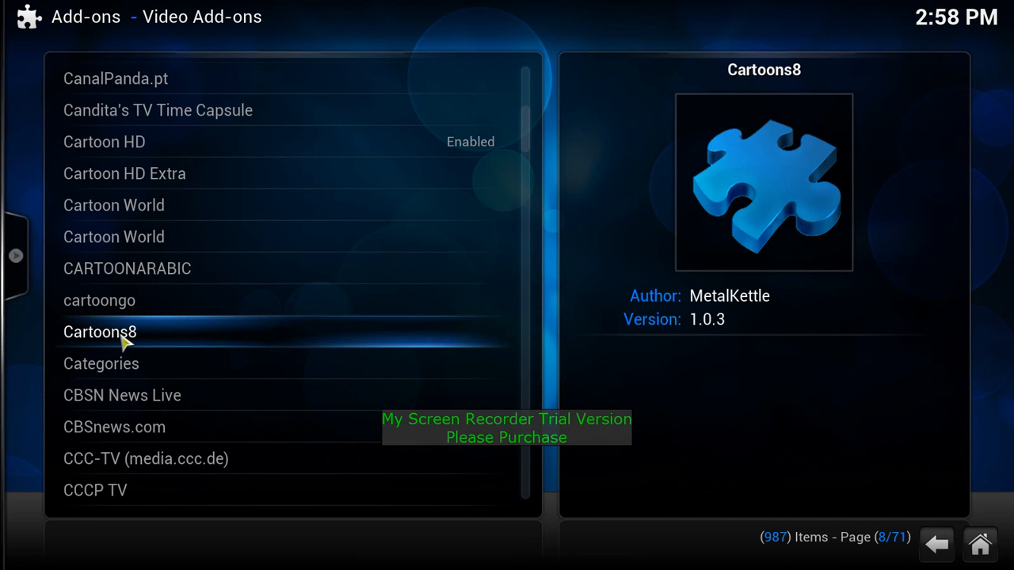
View Cartoons8's Add-on Information and enable the add-on.
left_click(99, 333)
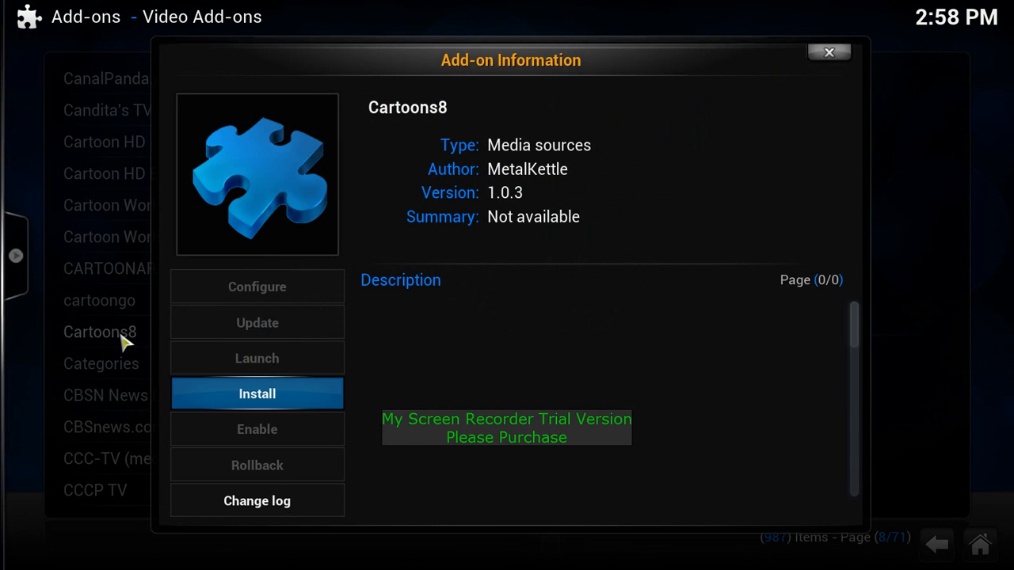
left_click(829, 53)
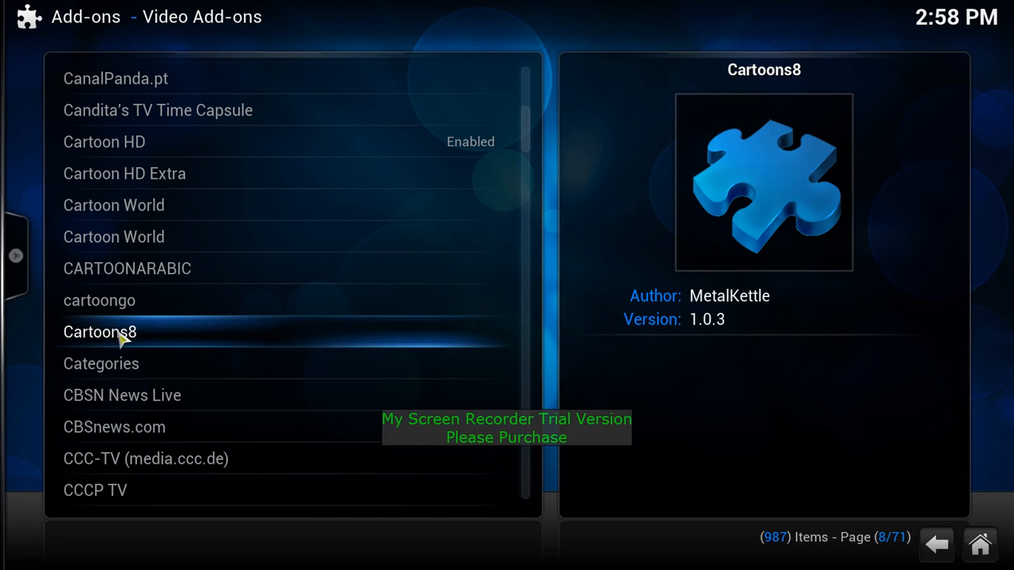
left_click(99, 332)
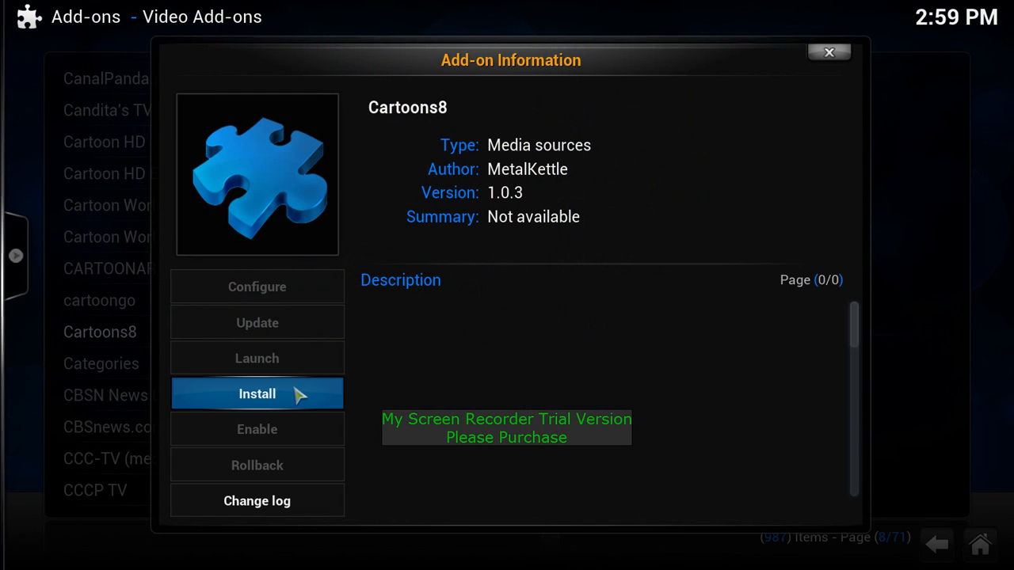
left_click(257, 392)
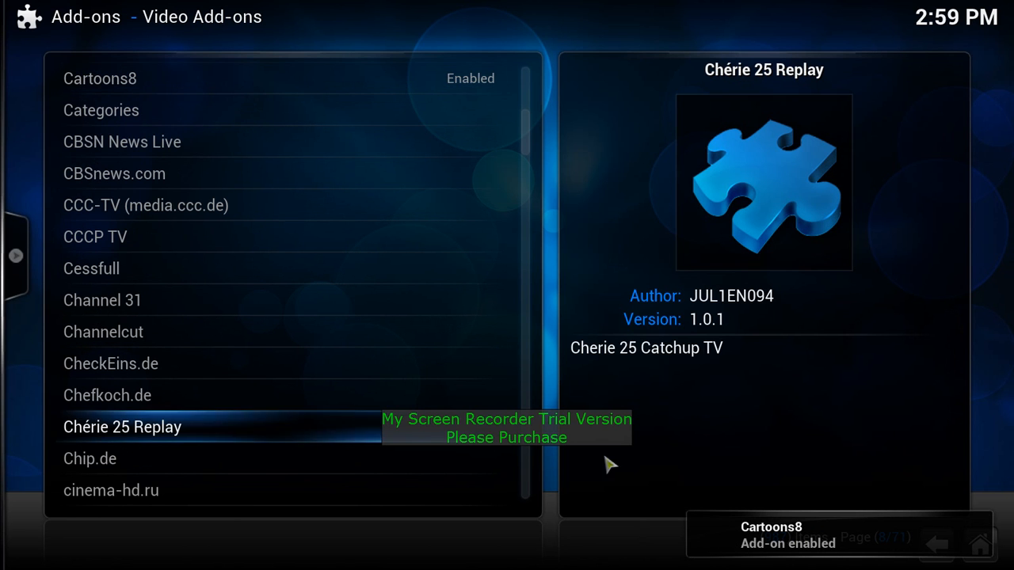
mouse_move(820, 551)
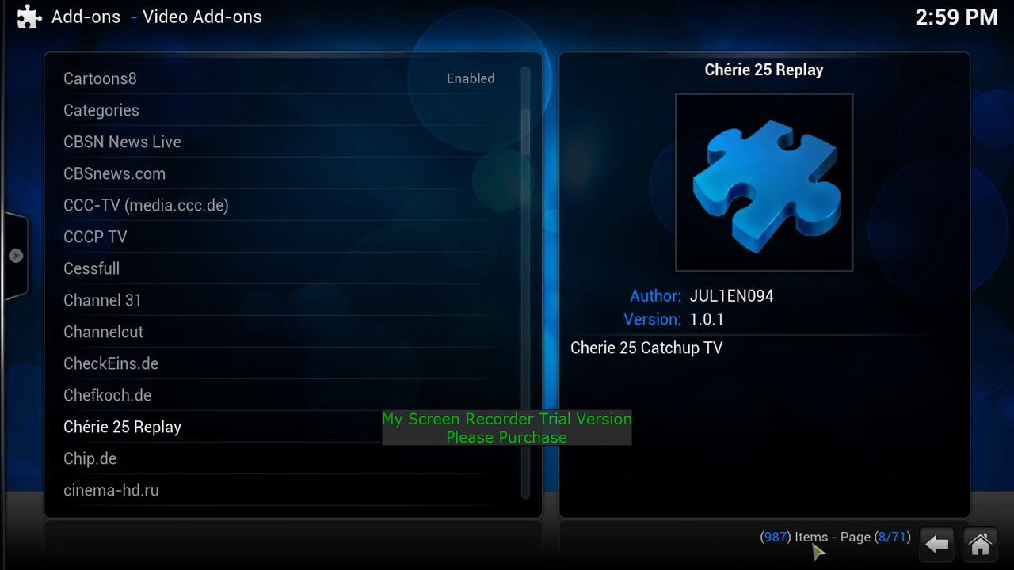
mouse_move(976, 415)
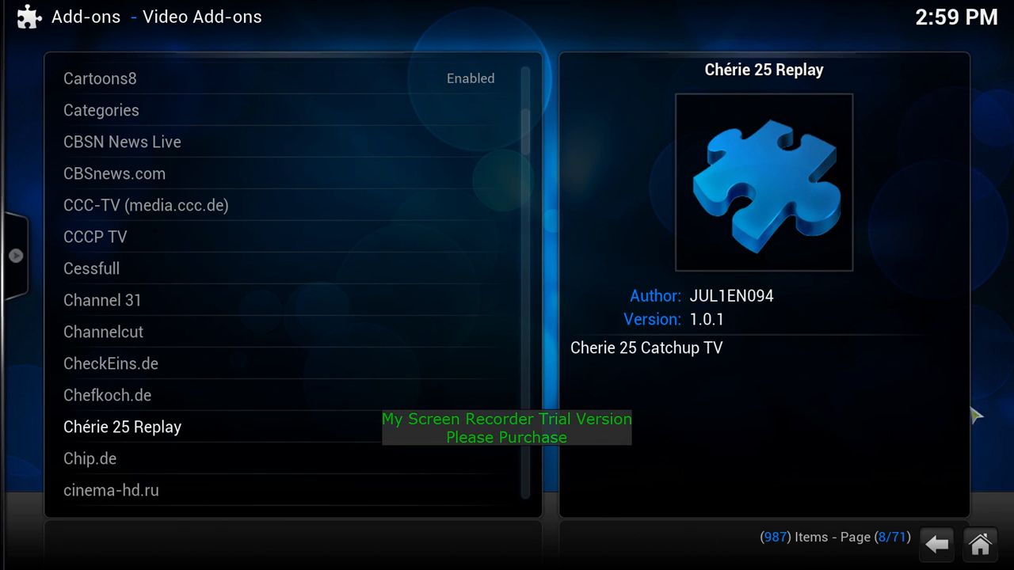
left_click(936, 544)
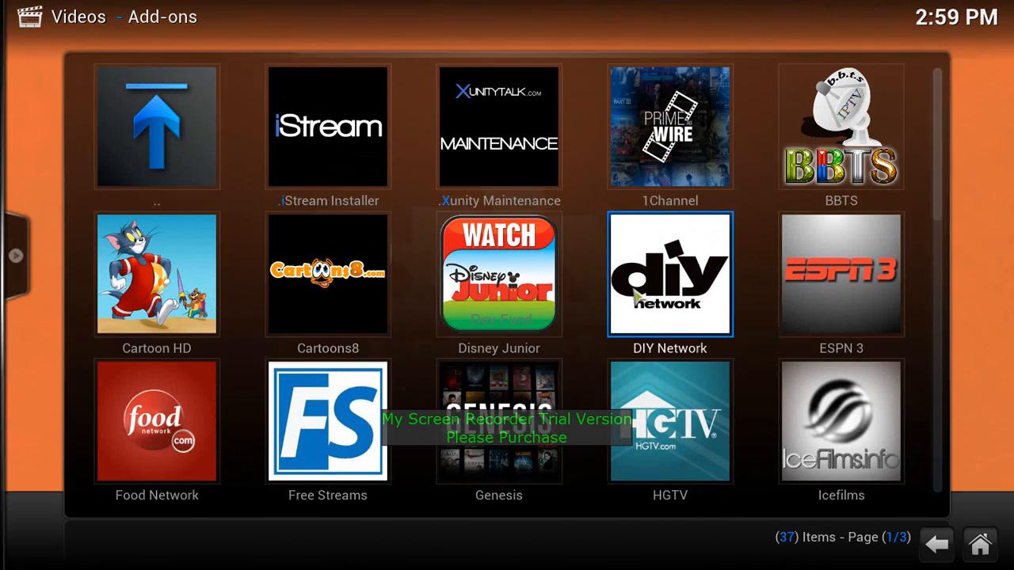
scroll("down", 3)
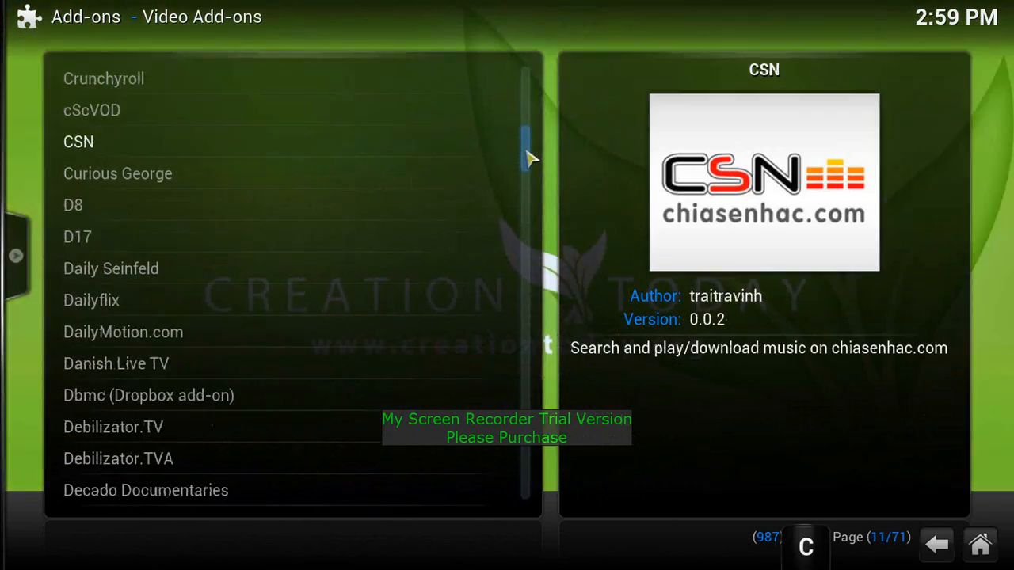
Scroll further down the catalogue to the Filipino On Demand v3 add-on.
scroll("down", 3)
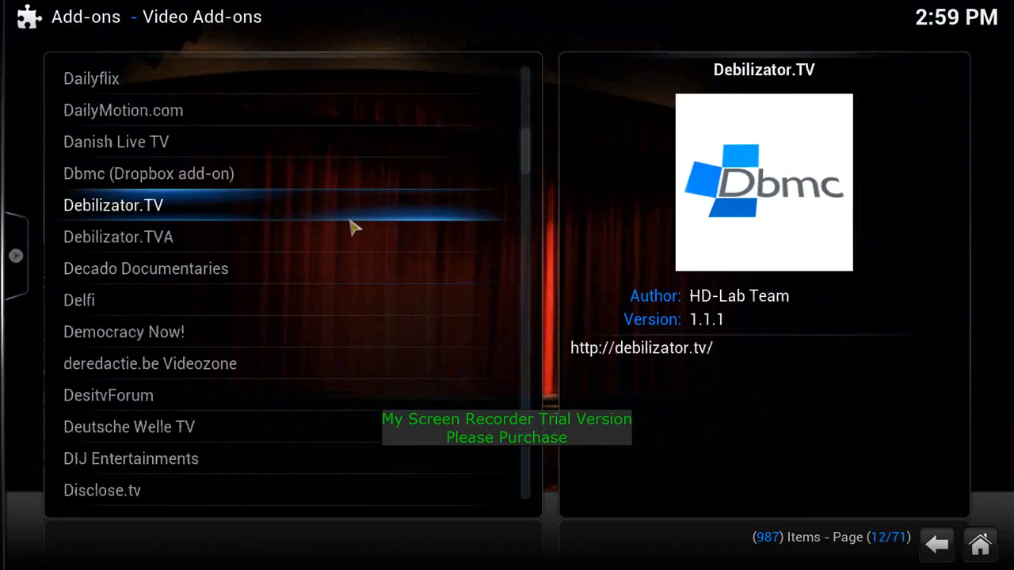
scroll("down", 3)
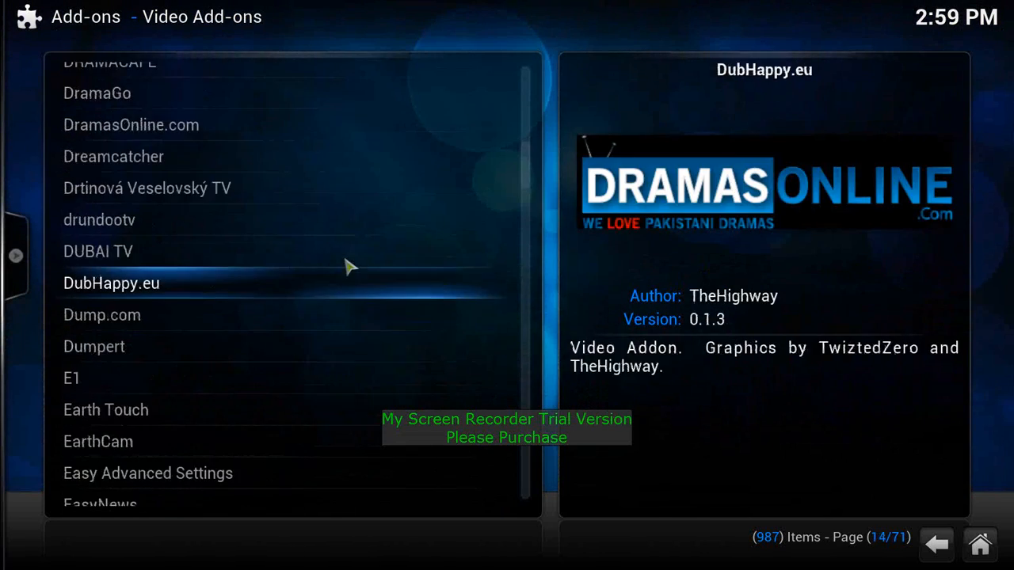
scroll("down", 3)
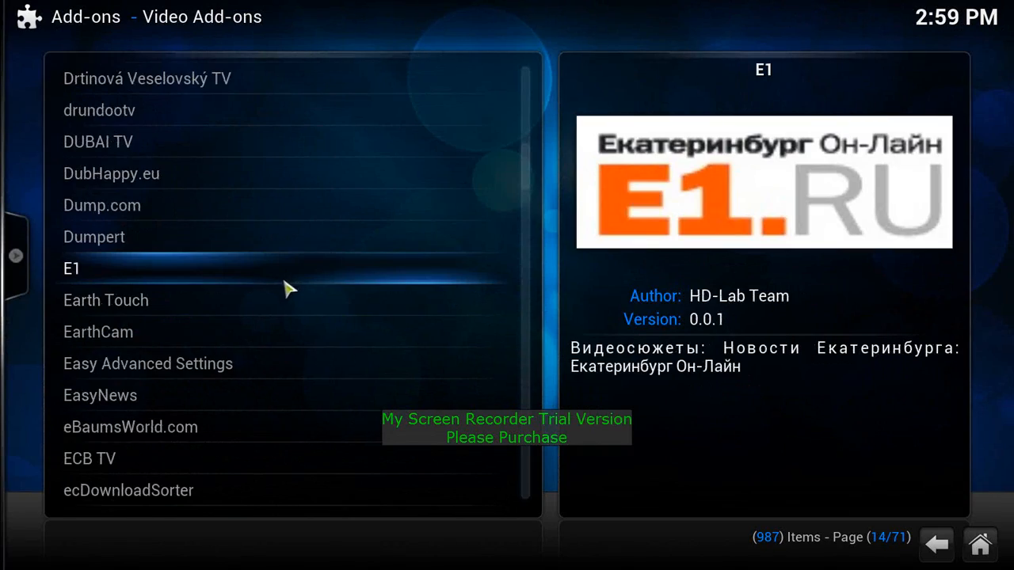
scroll("down", 3)
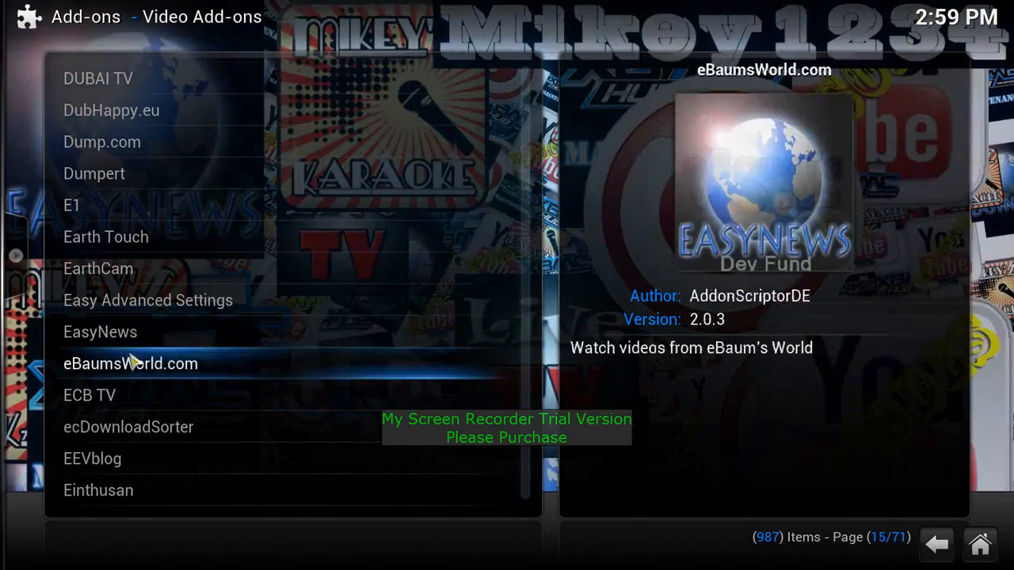
scroll("down", 3)
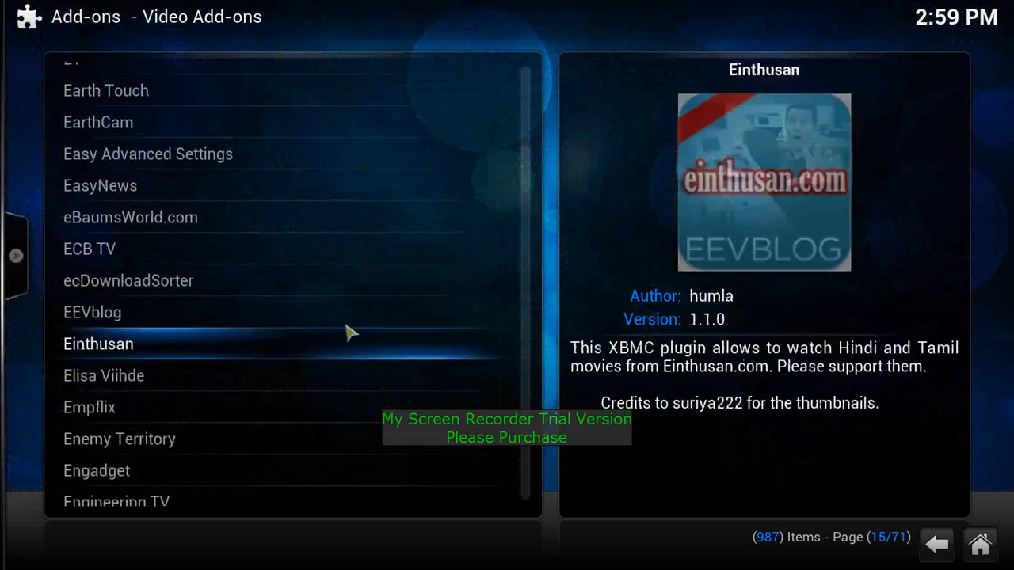
scroll("down", 3)
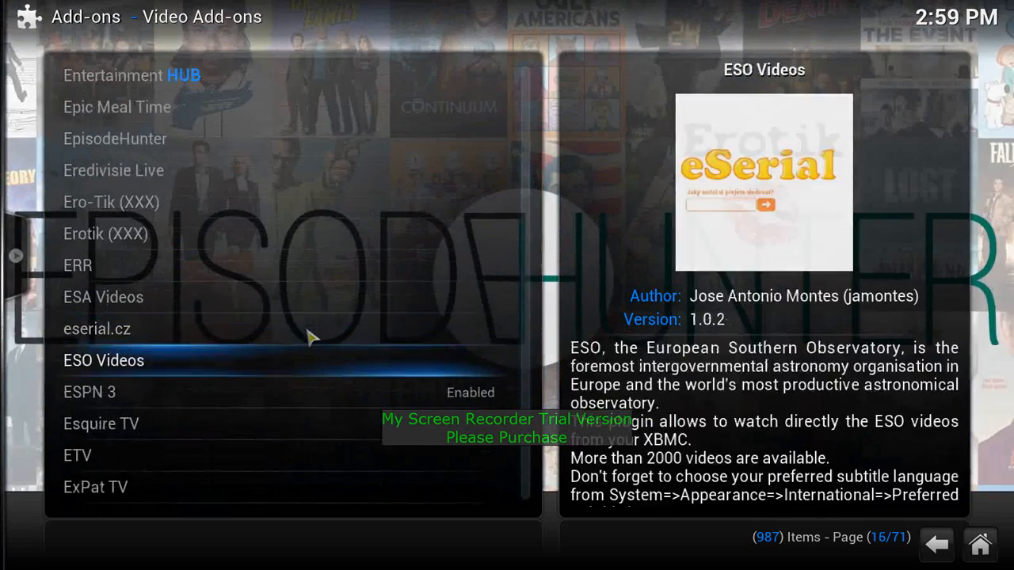
scroll("down", 3)
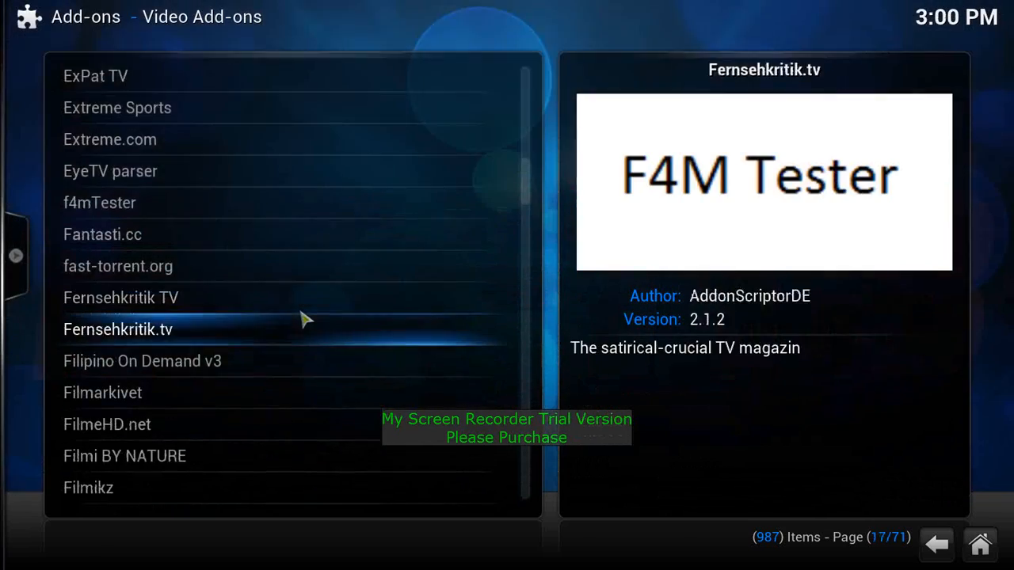
scroll("down", 3)
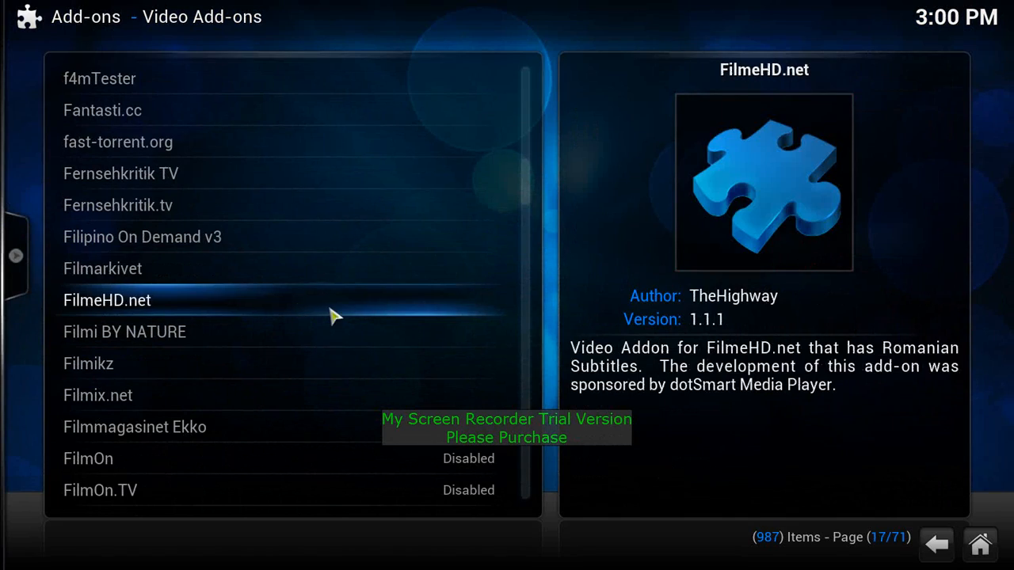
left_click(143, 237)
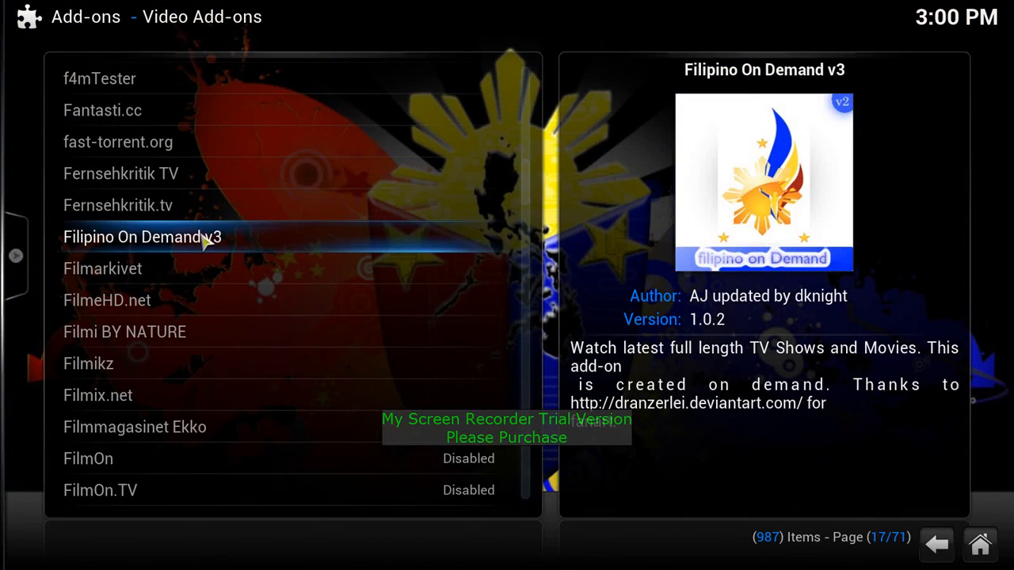
Continue through the catalogue pages, then go back to the installed video add-ons grid.
scroll("down", 3)
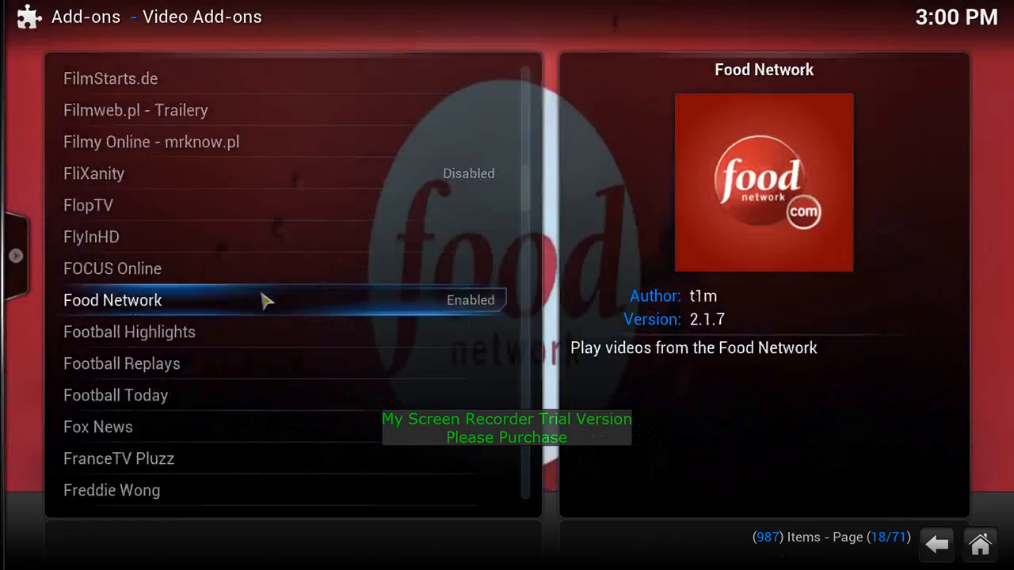
scroll("down", 3)
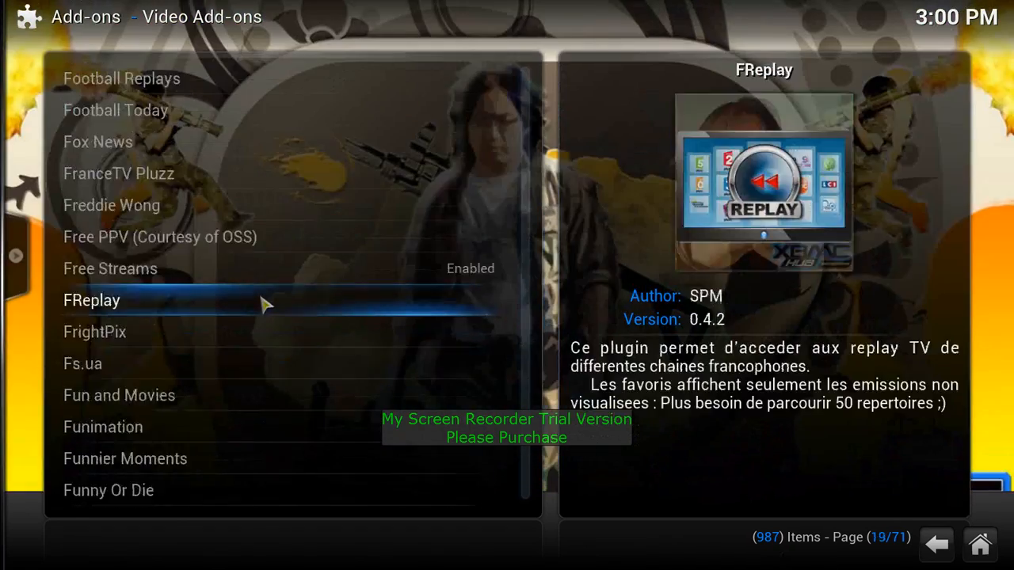
scroll("down", 3)
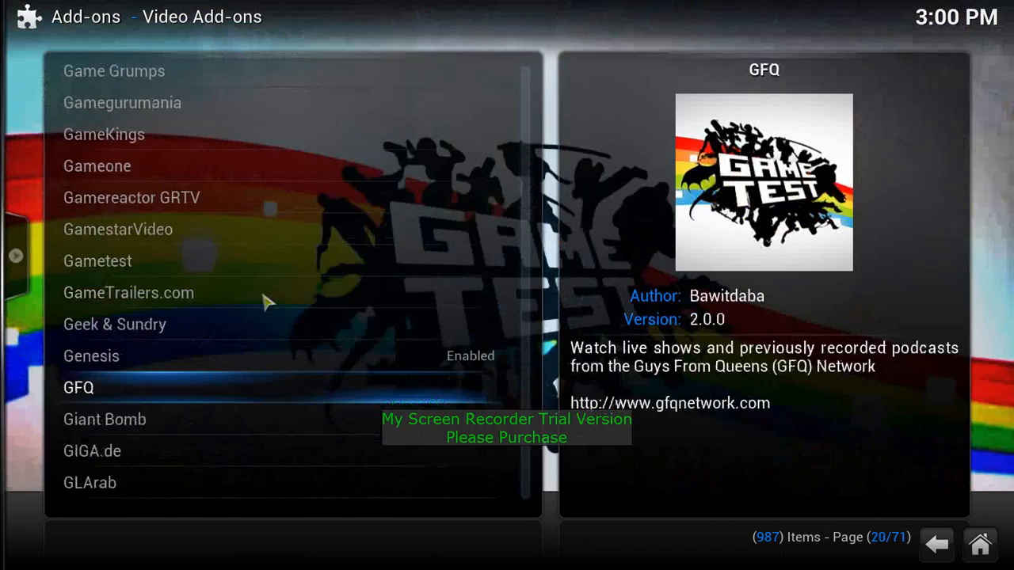
scroll("down", 3)
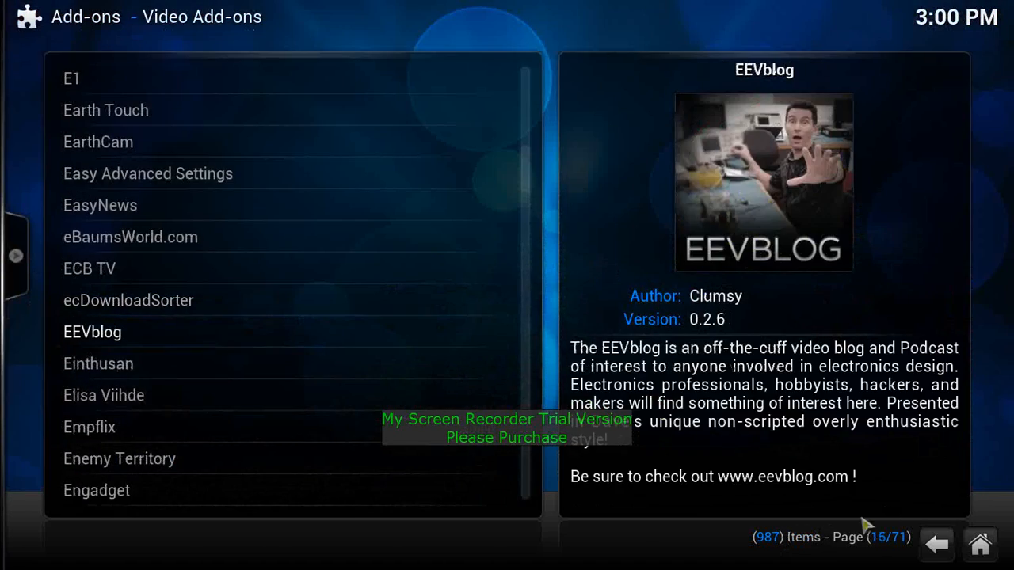
left_click(937, 545)
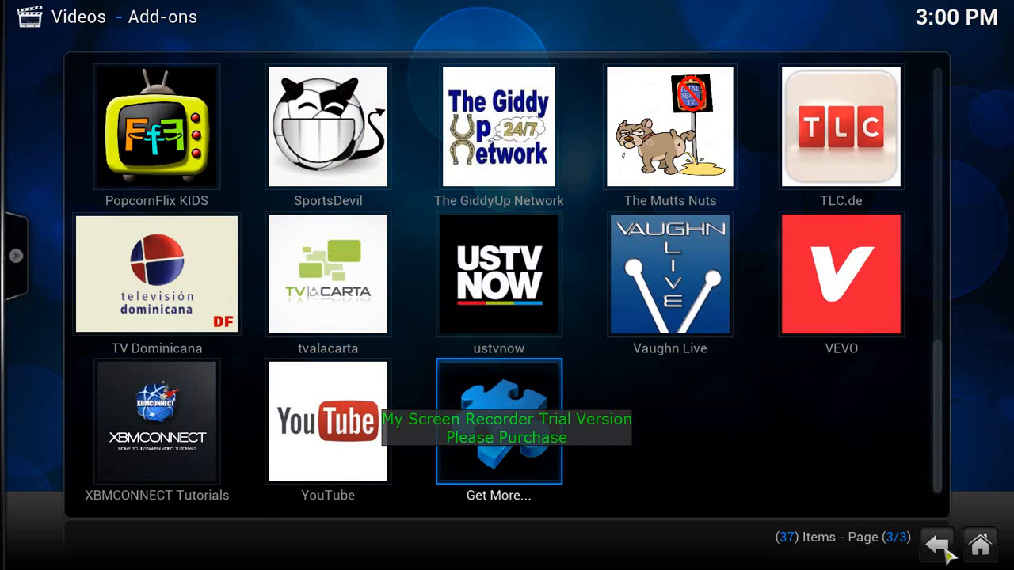
Return to the home screen and reach the Add-ons management menu via System settings.
left_click(936, 544)
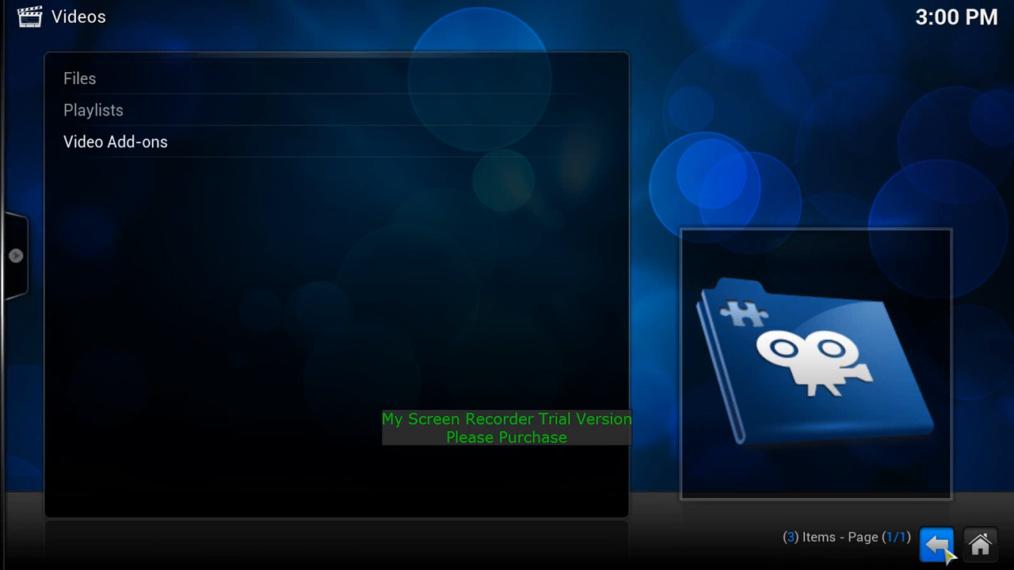
left_click(935, 545)
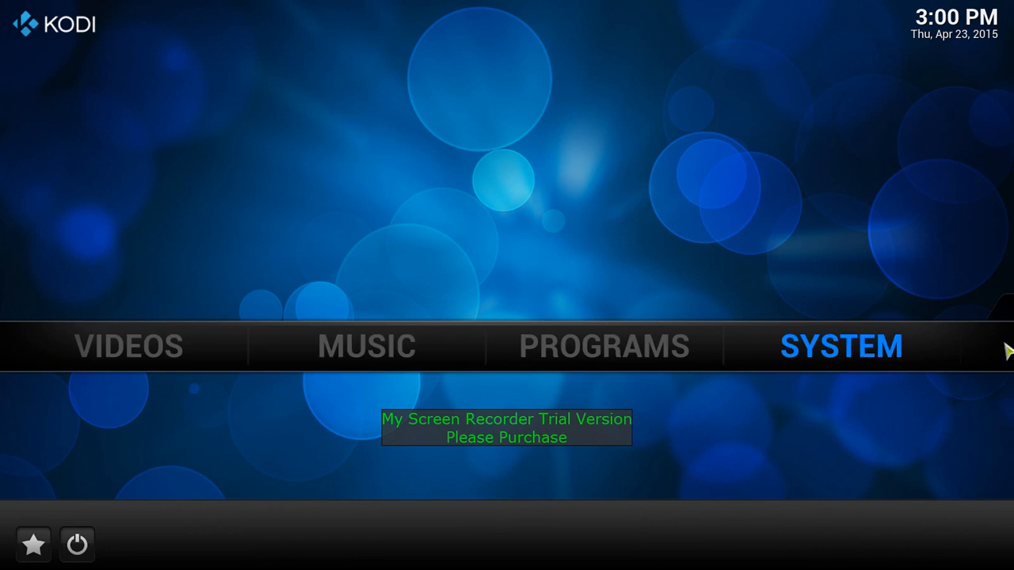
left_click(841, 345)
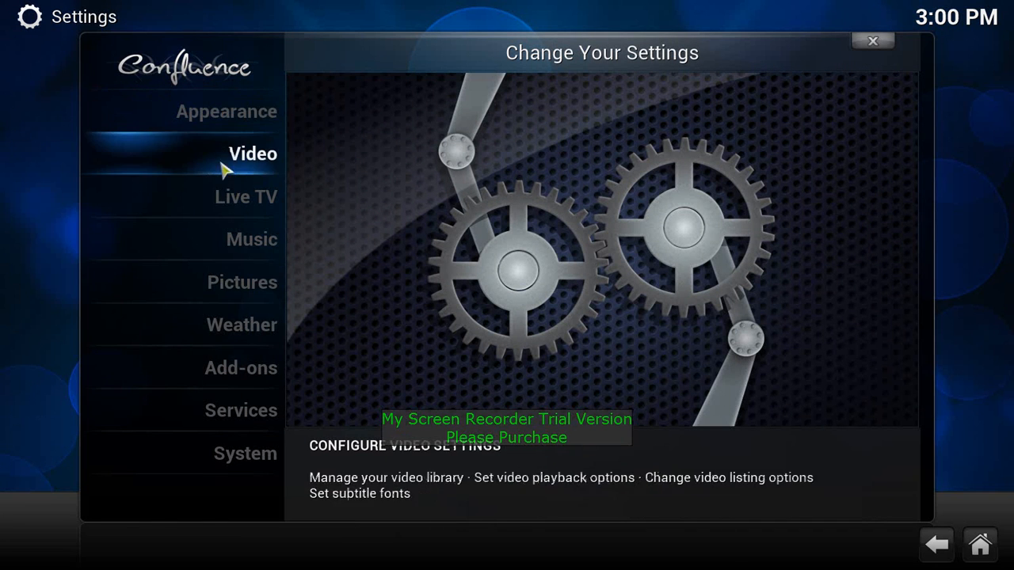
left_click(230, 367)
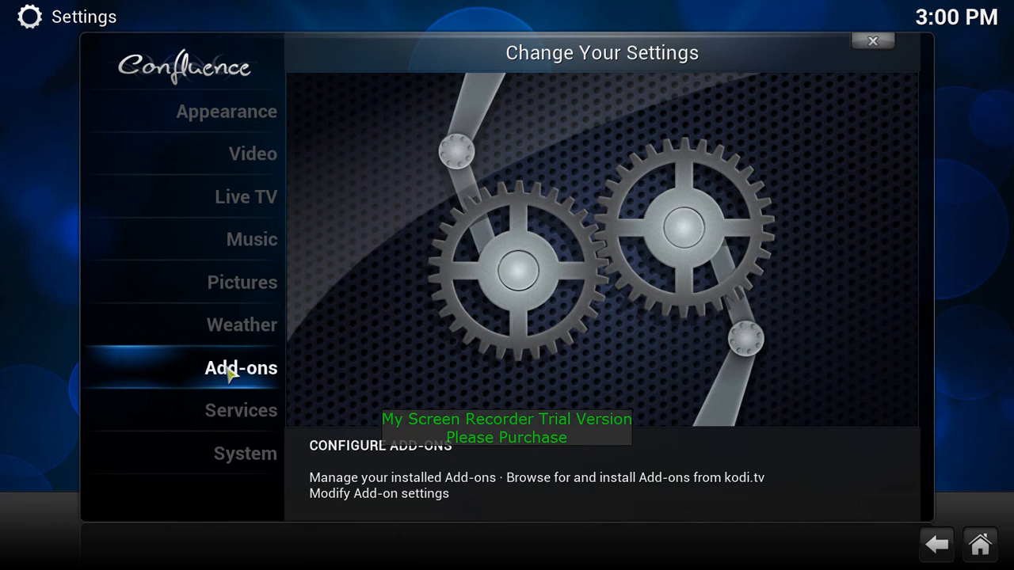
left_click(241, 367)
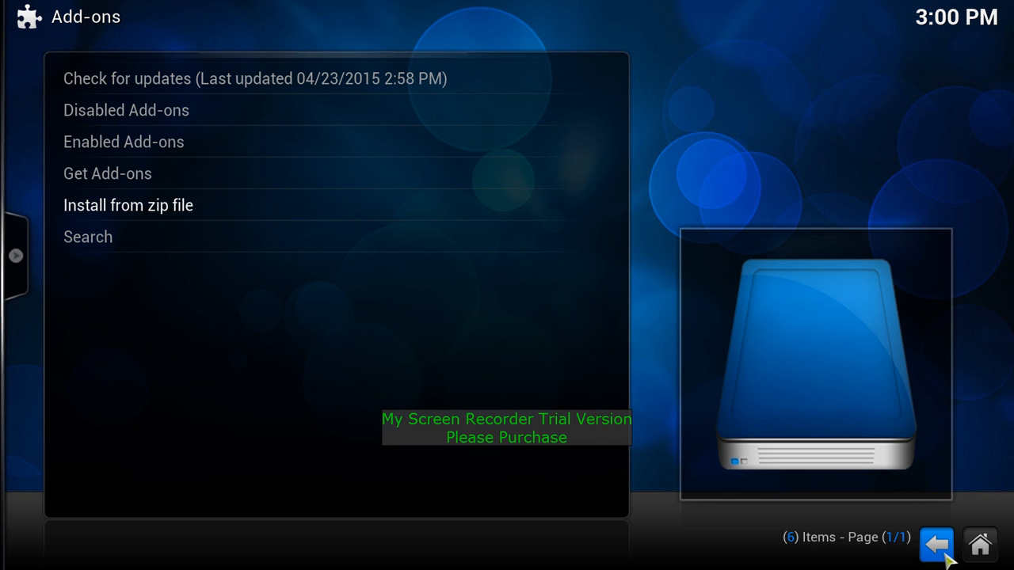
Enter Get Add-ons and show the All Add-ons category list.
left_click(935, 545)
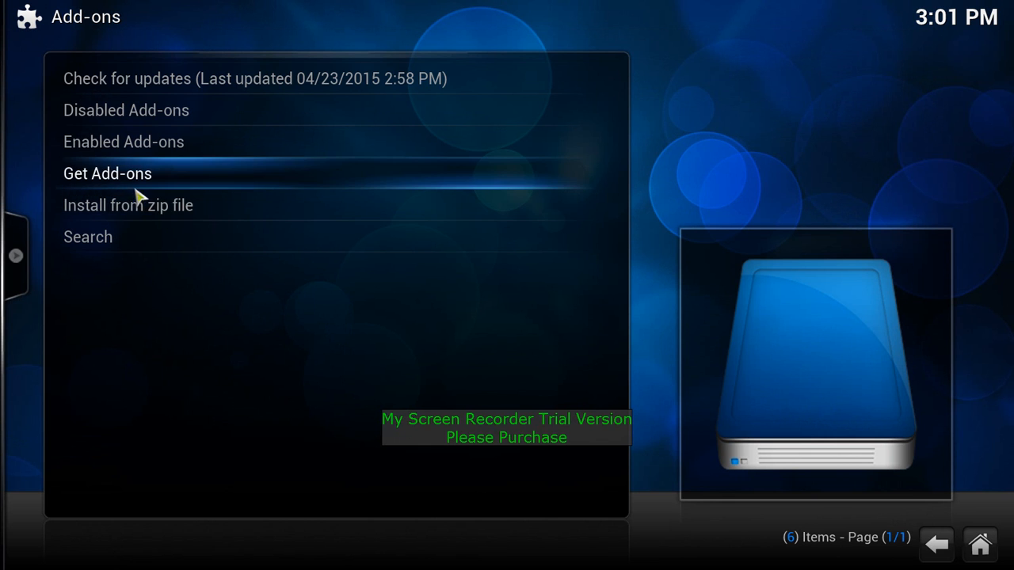
left_click(108, 173)
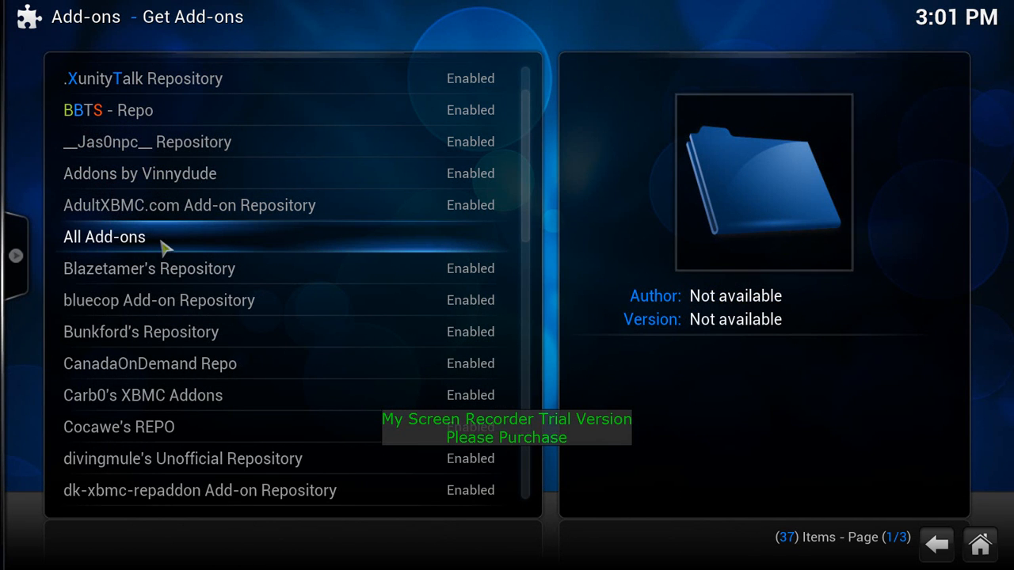
left_click(105, 237)
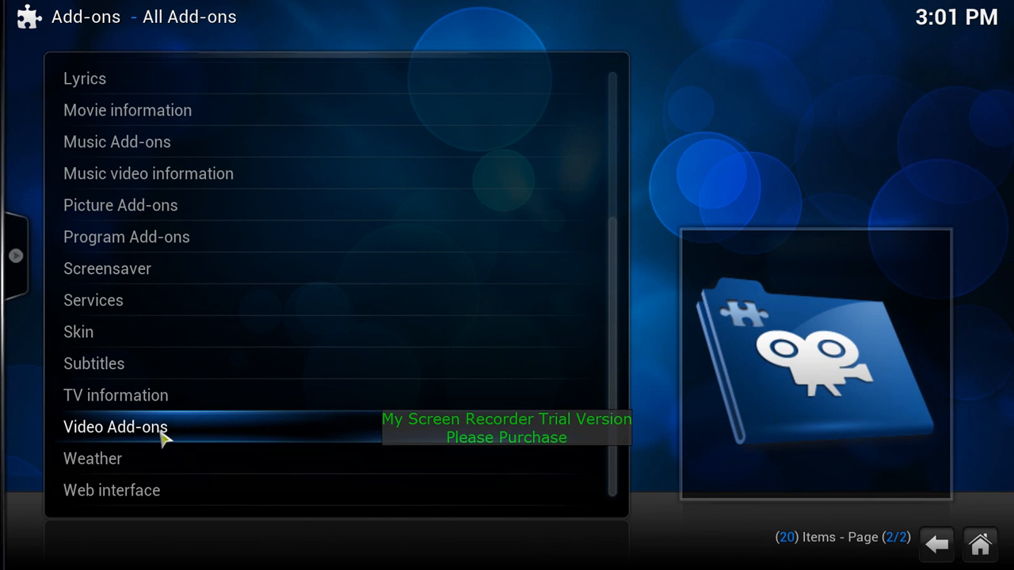
mouse_move(166, 441)
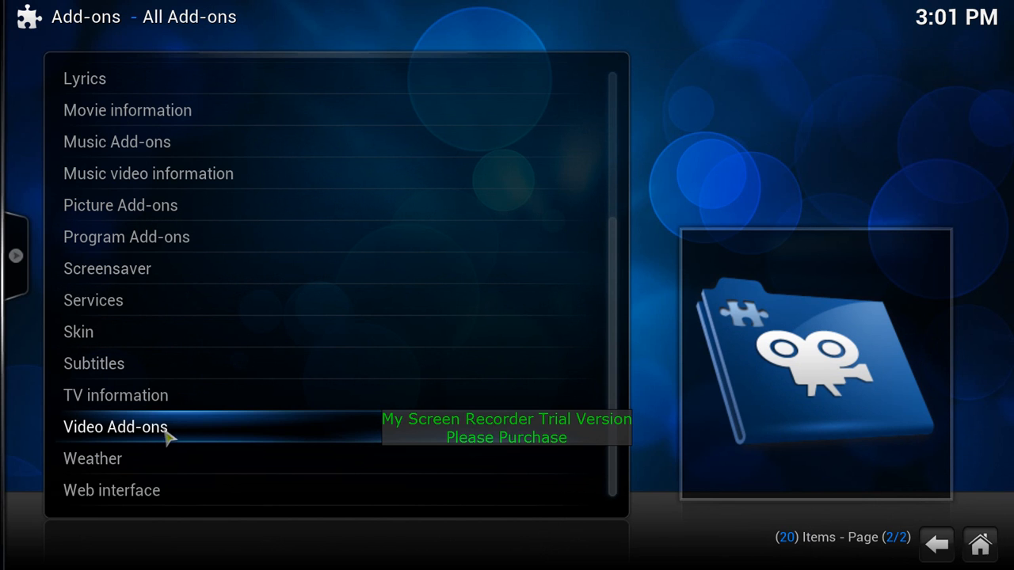
Browse the repository's Video Add-ons category down to Trailer Addict.
left_click(115, 428)
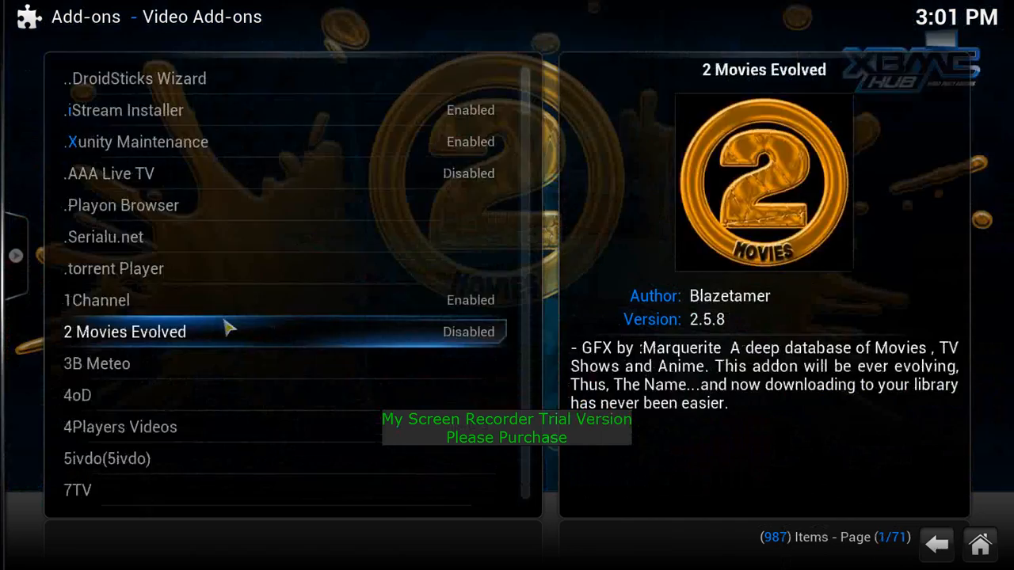
scroll("down", 3)
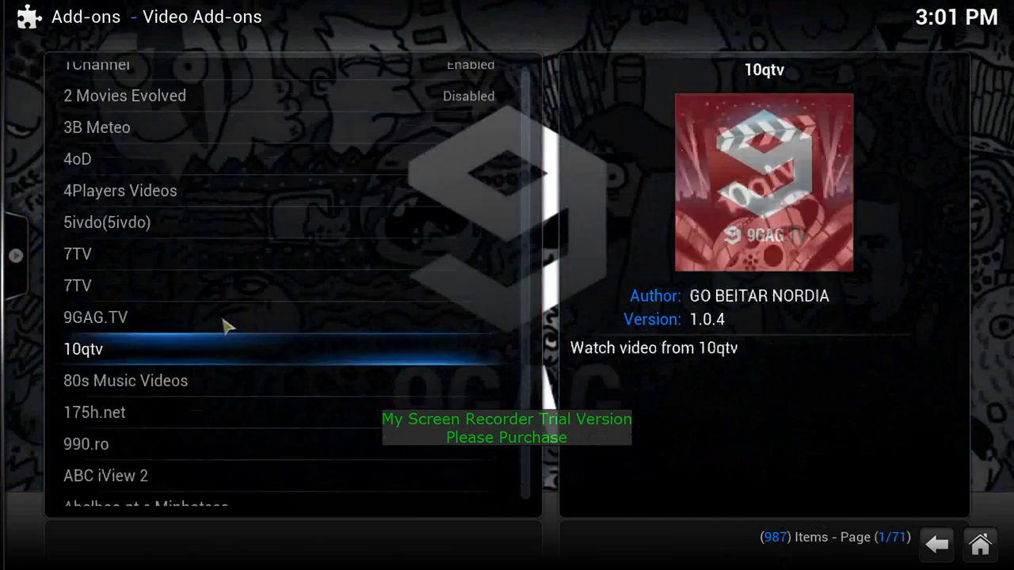
scroll("down", 3)
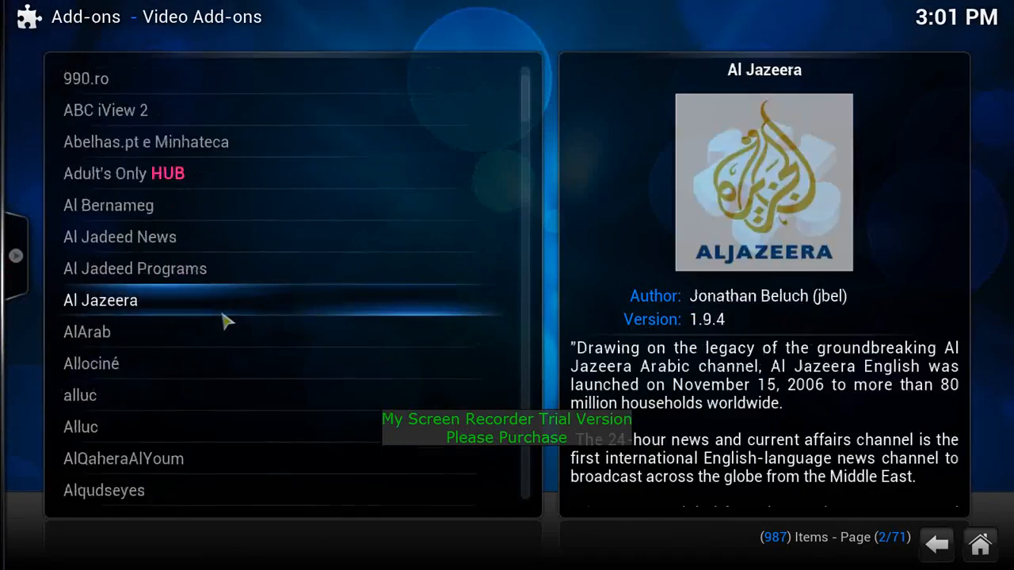
scroll("down", 3)
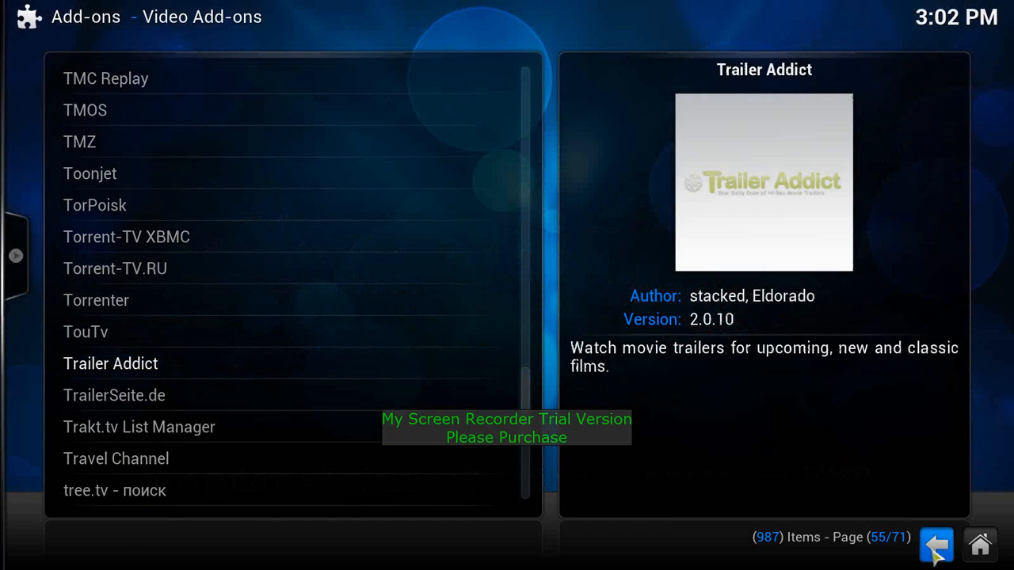
Look through the 37 installed video add-ons including VEVO, ending in Settings at Add-ons.
left_click(934, 545)
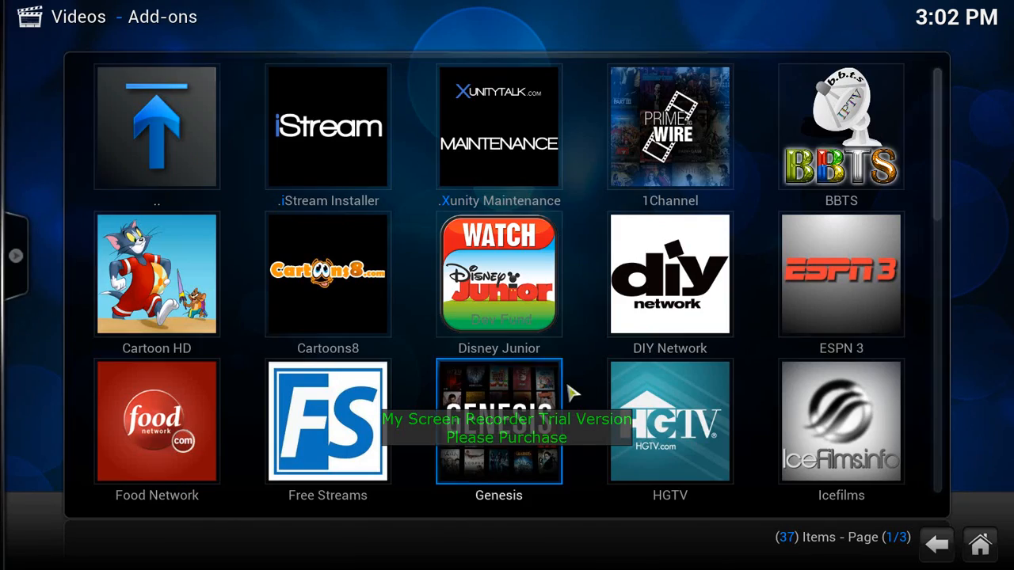
scroll("down", 3)
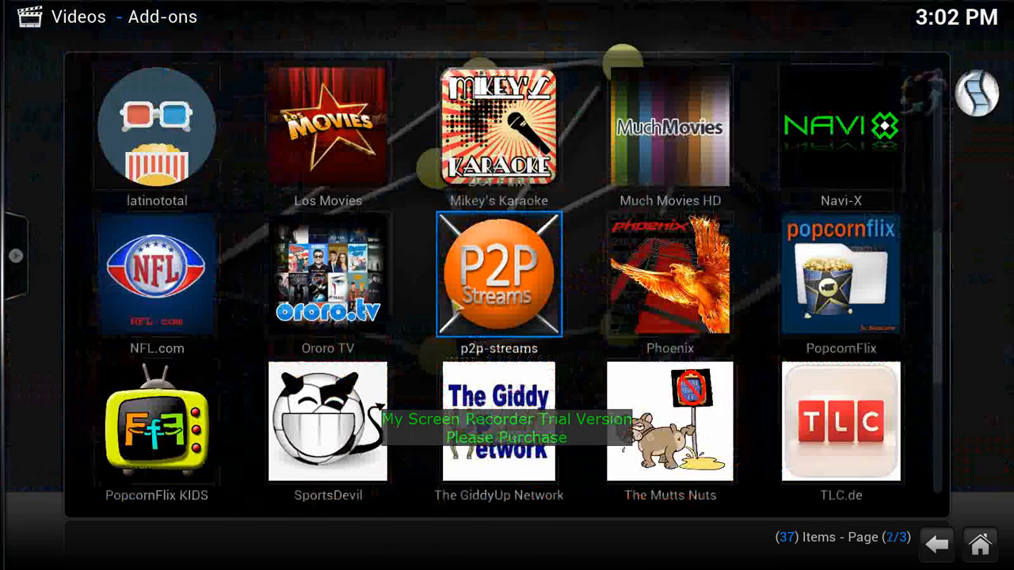
scroll("down", 3)
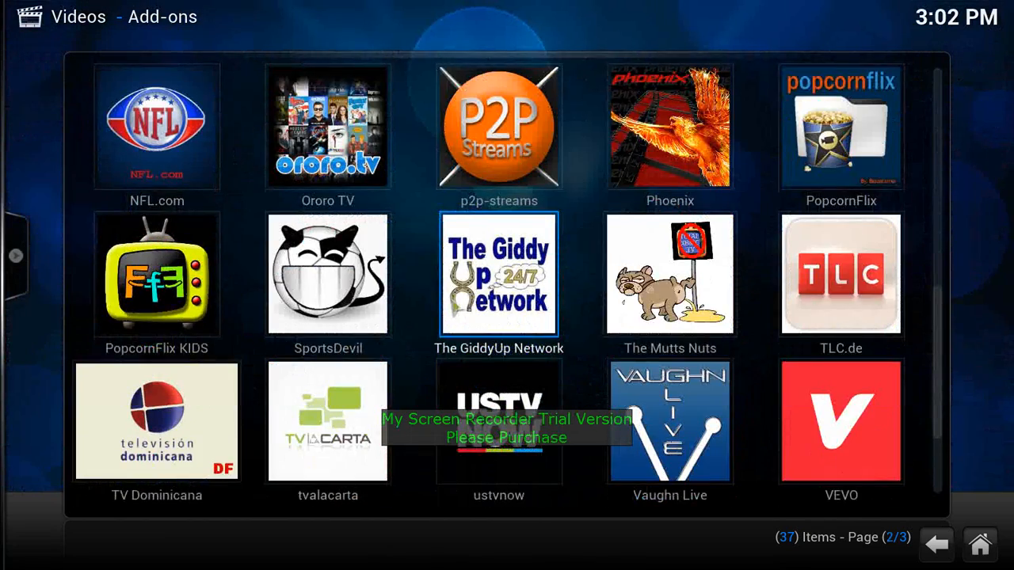
mouse_move(574, 256)
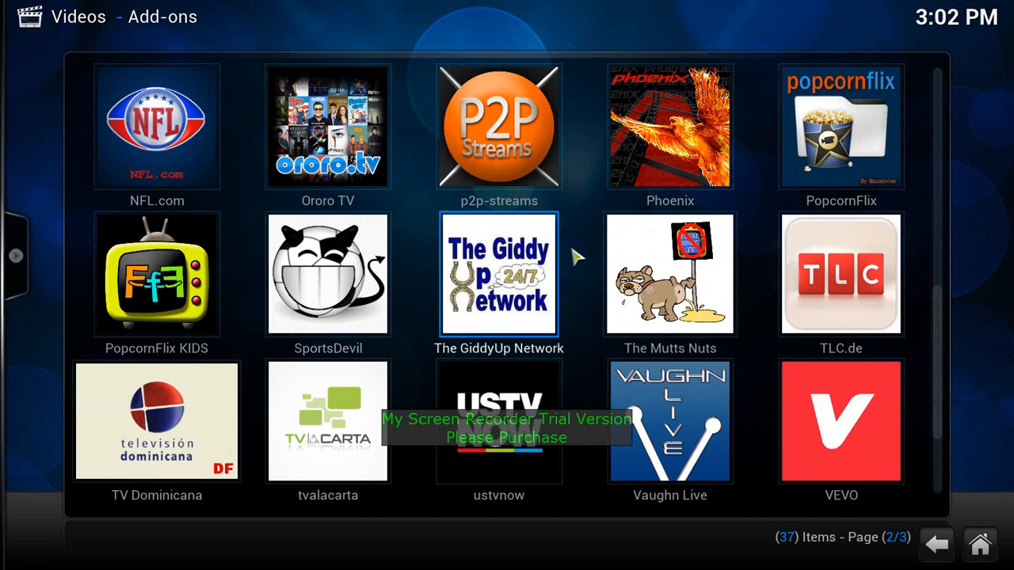
scroll("down", 3)
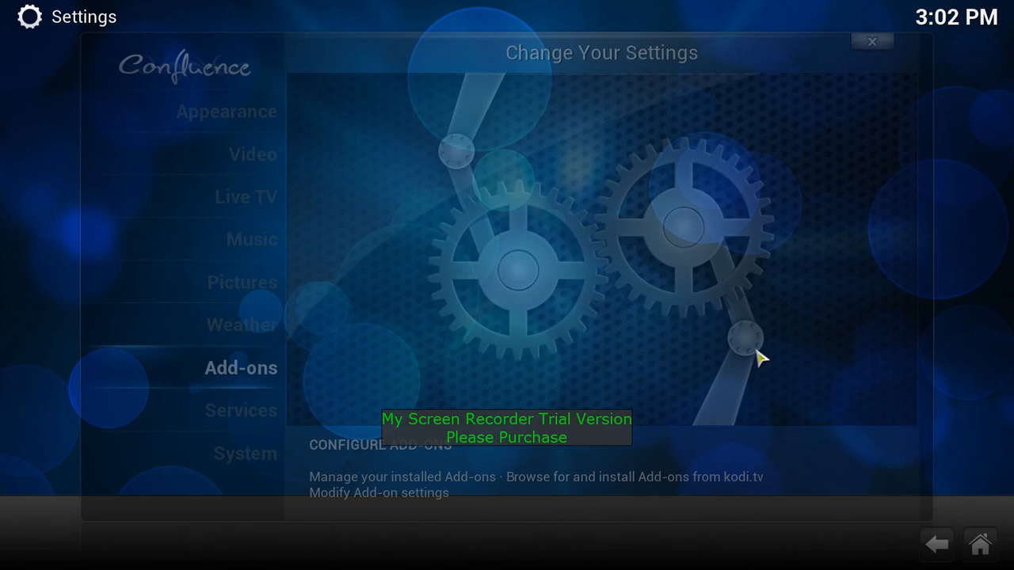
Show the Enabled Add-ons list and enter its Video Add-ons category.
left_click(243, 282)
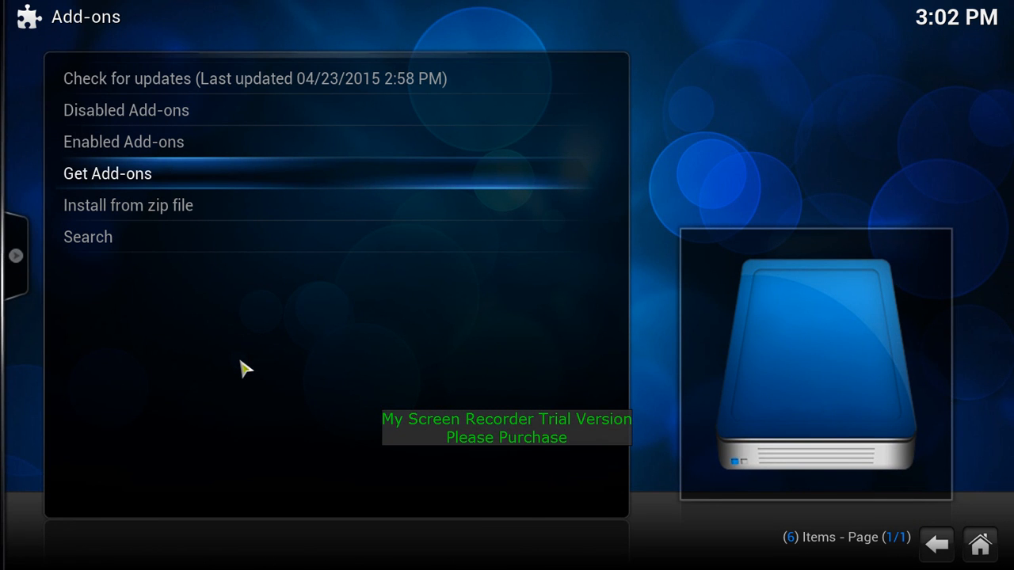
mouse_move(165, 187)
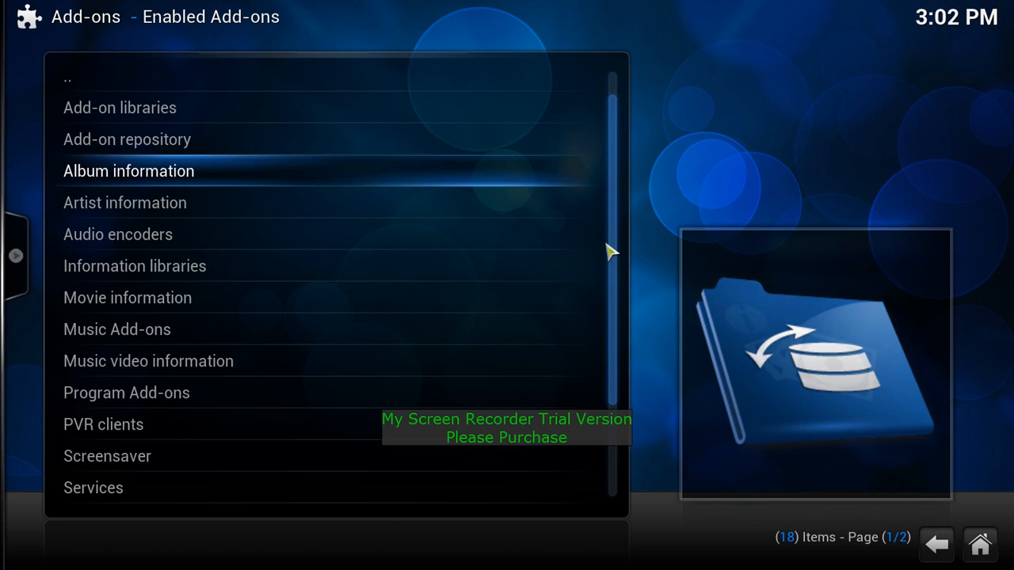
scroll("down", 3)
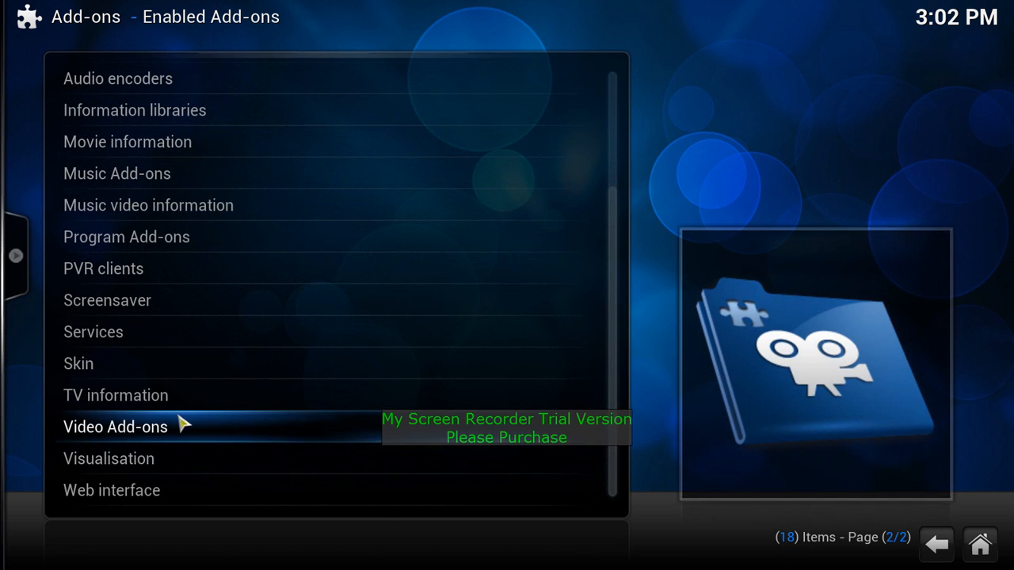
left_click(114, 427)
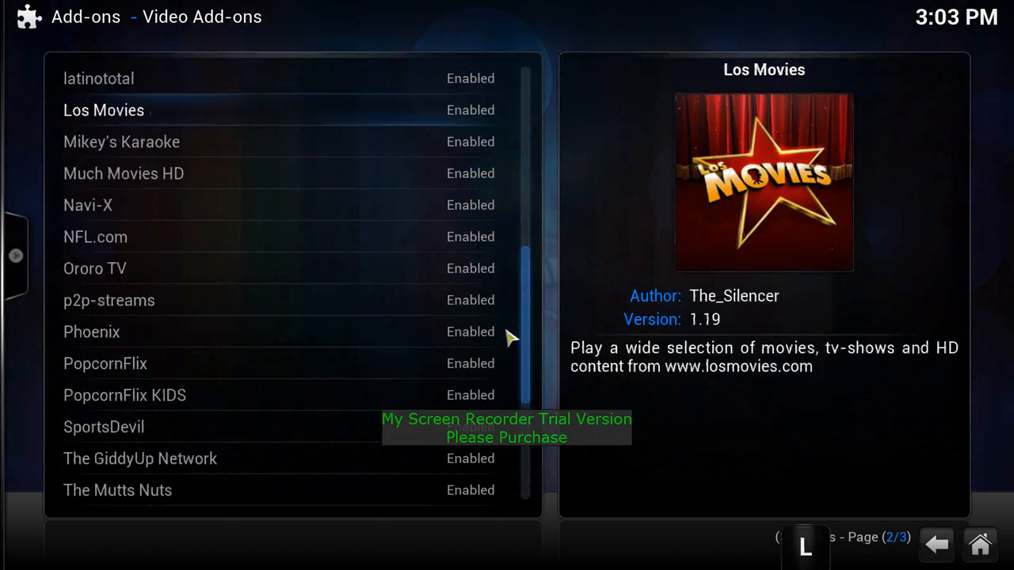
Bring up the Add-on Information dialog for VEVO from the enabled Video Add-ons list.
scroll("up", 3)
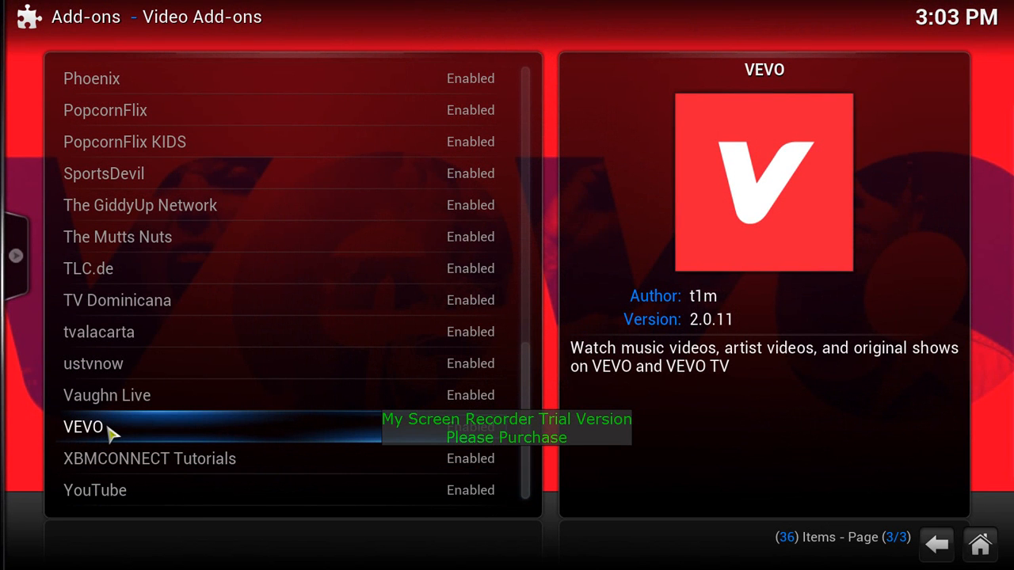
left_click(82, 426)
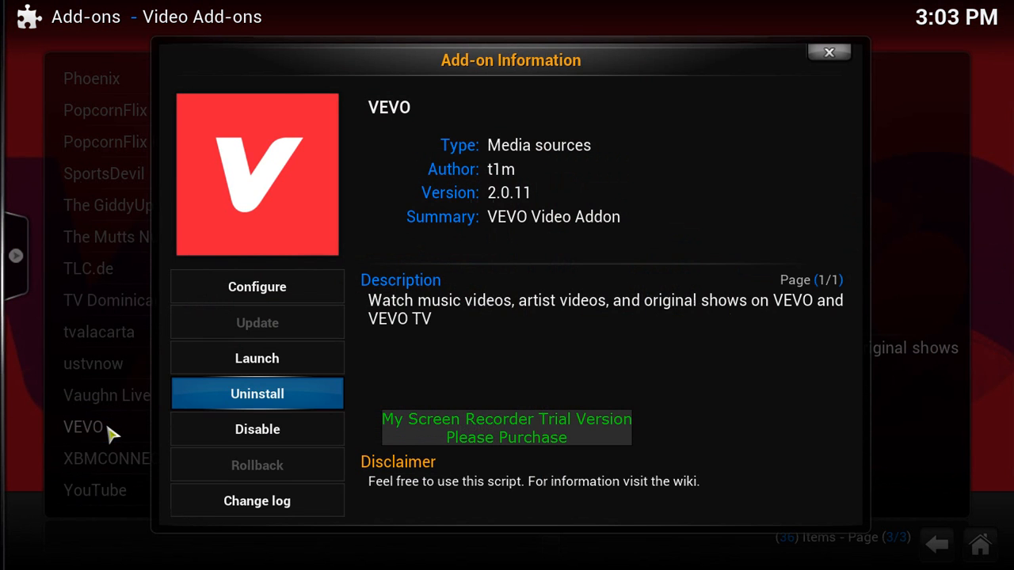
mouse_move(268, 415)
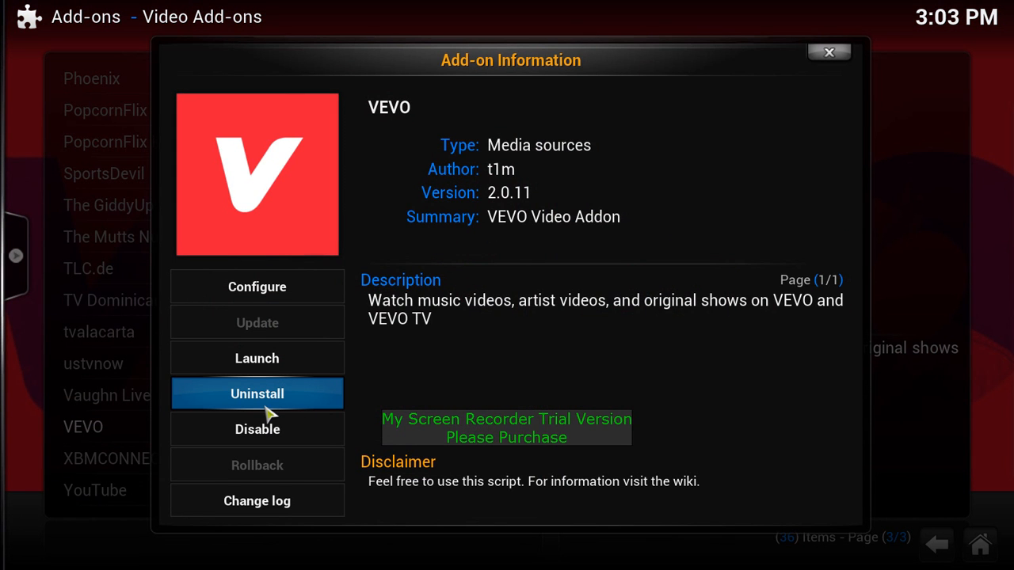
mouse_move(268, 409)
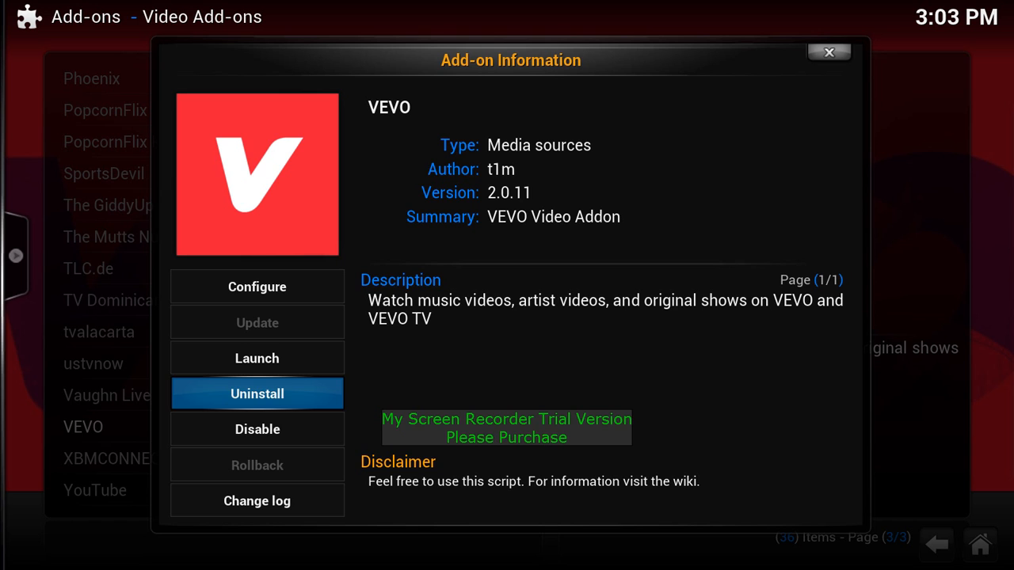
mouse_move(247, 406)
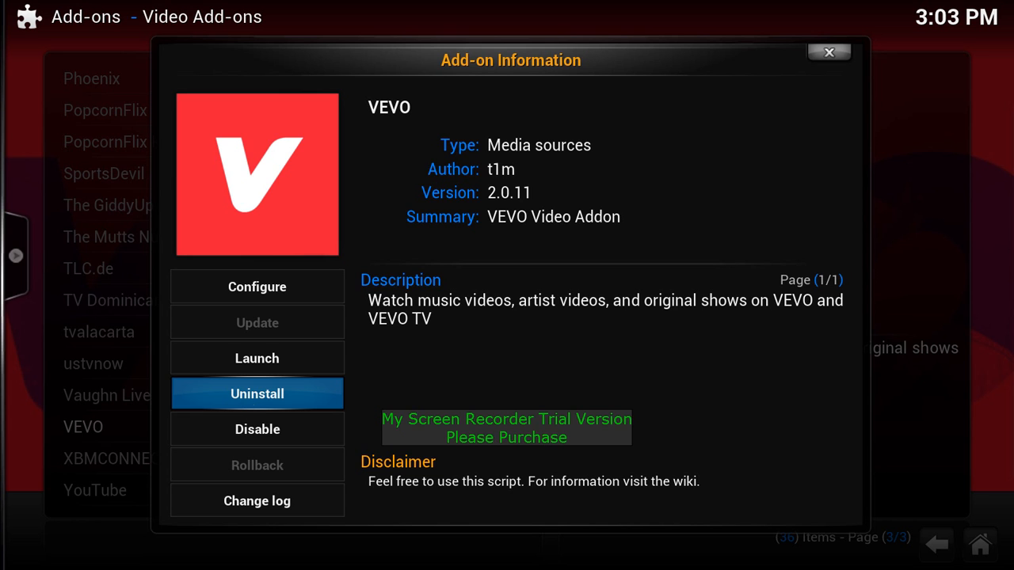
mouse_move(256, 429)
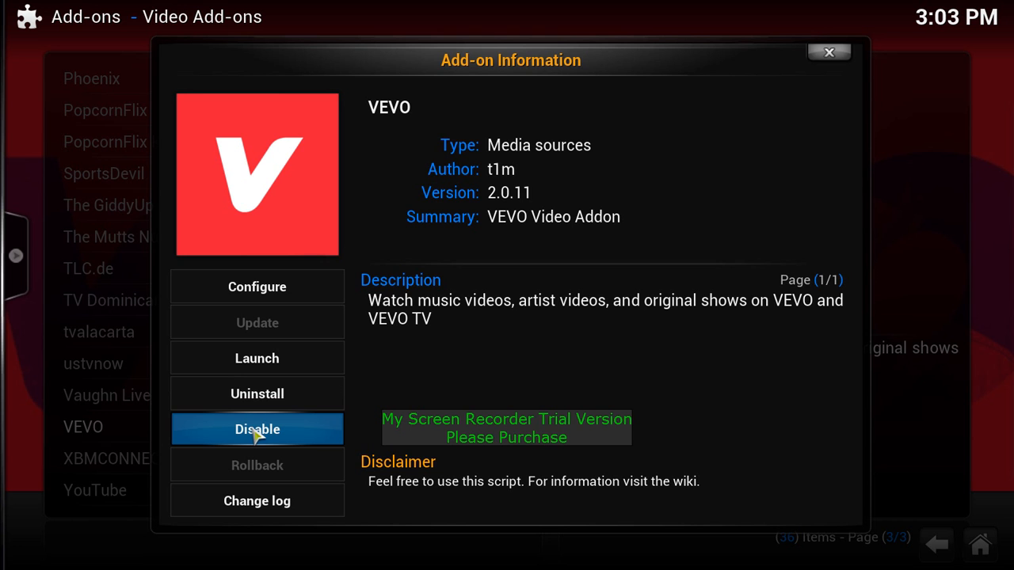
Disable VEVO from its information dialog and close it, leaving 35 enabled video add-ons.
left_click(257, 428)
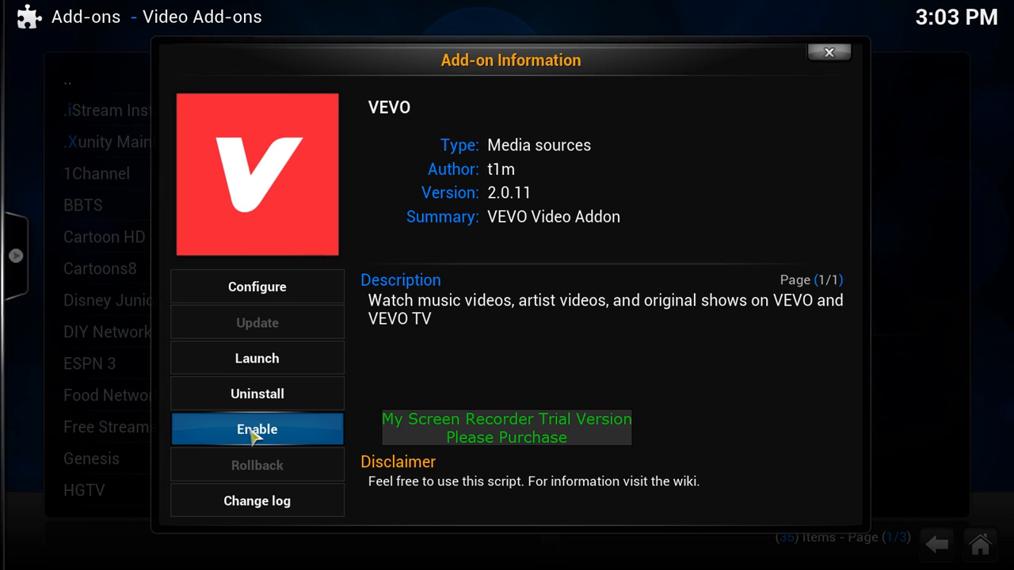
mouse_move(828, 53)
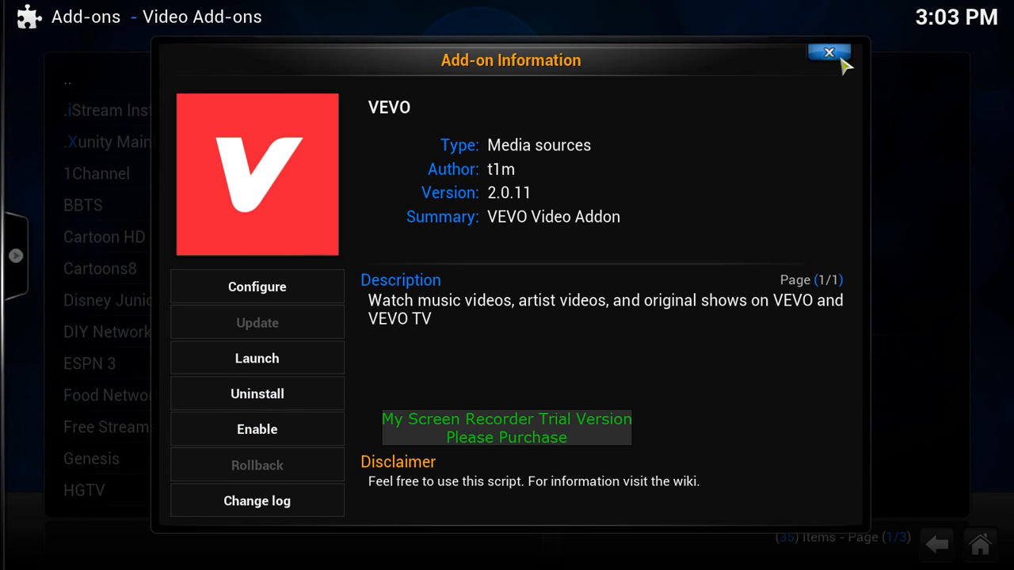
left_click(827, 52)
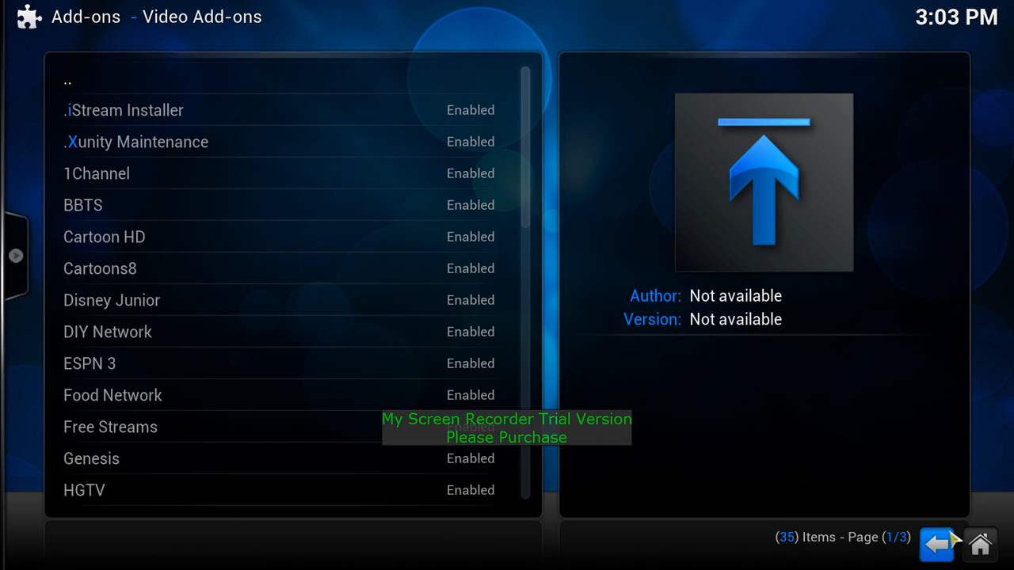
Review the Videos add-ons collection from home, confirming VEVO is gone, then return to Add-ons settings.
left_click(936, 543)
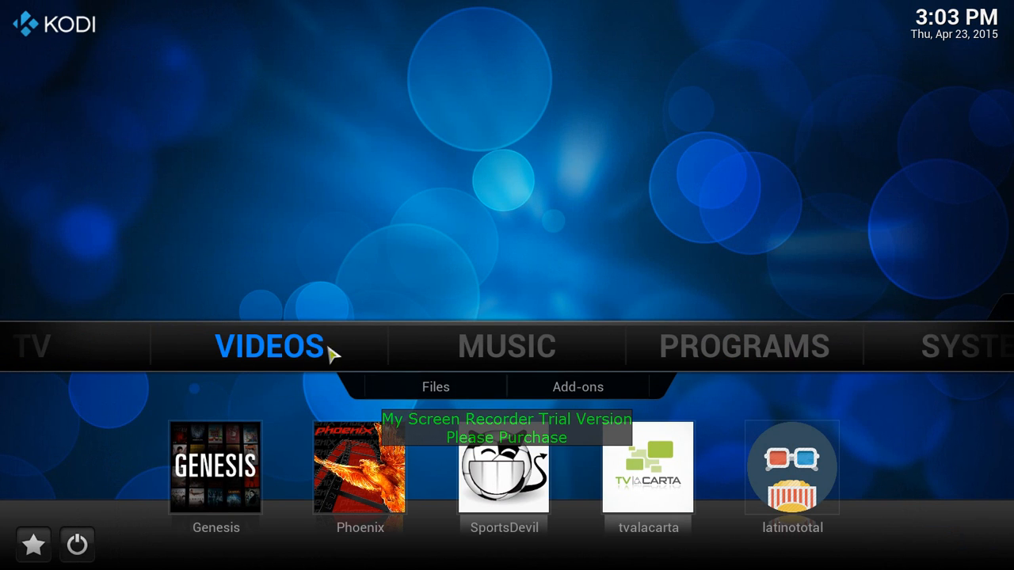
left_click(576, 386)
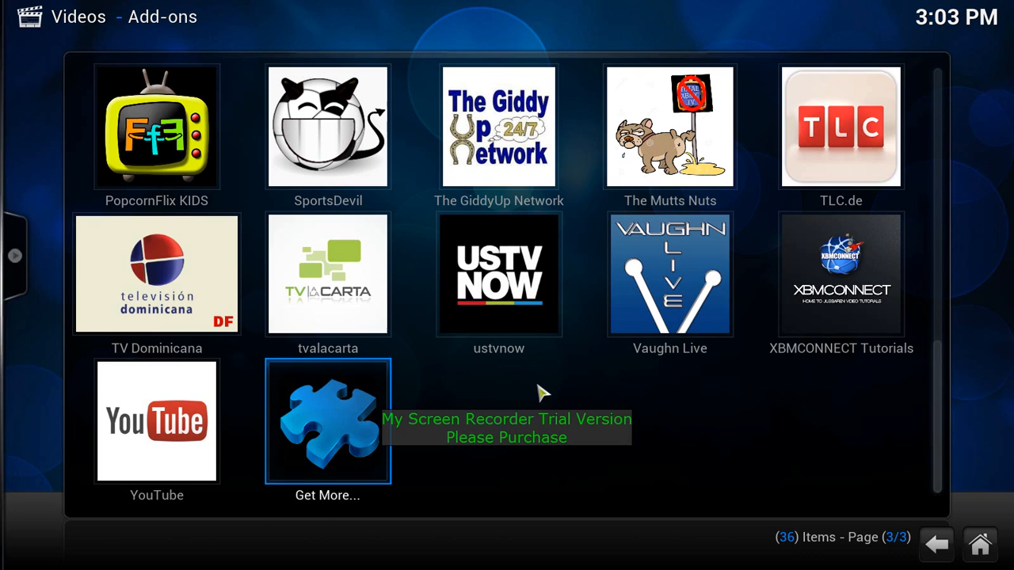
mouse_move(841, 275)
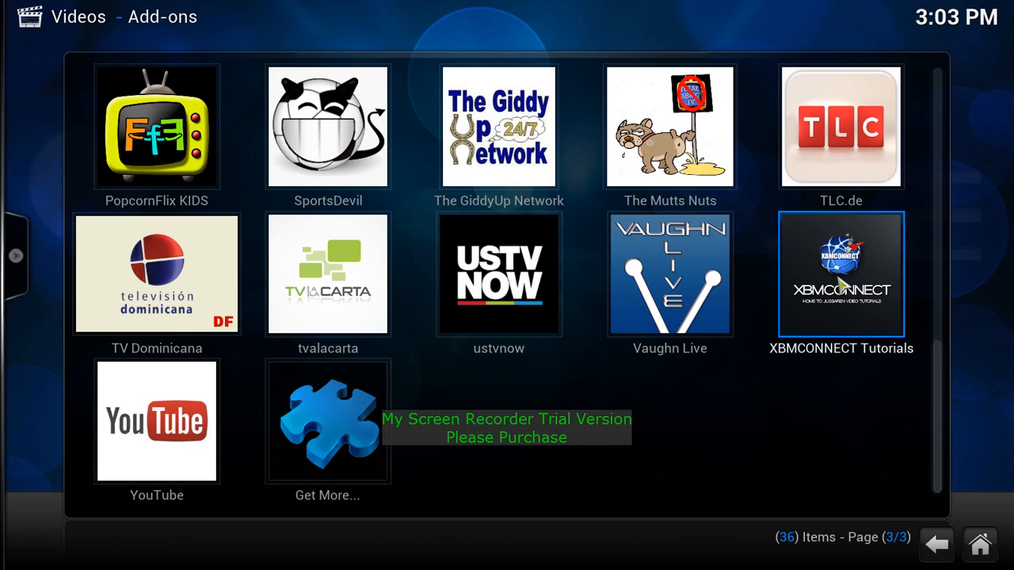
mouse_move(669, 274)
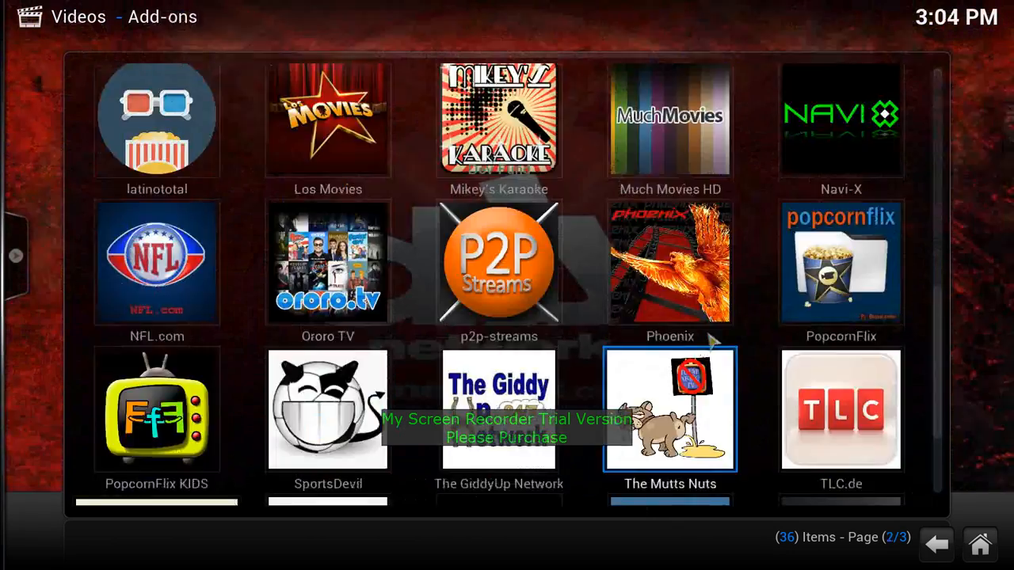
scroll("down", 3)
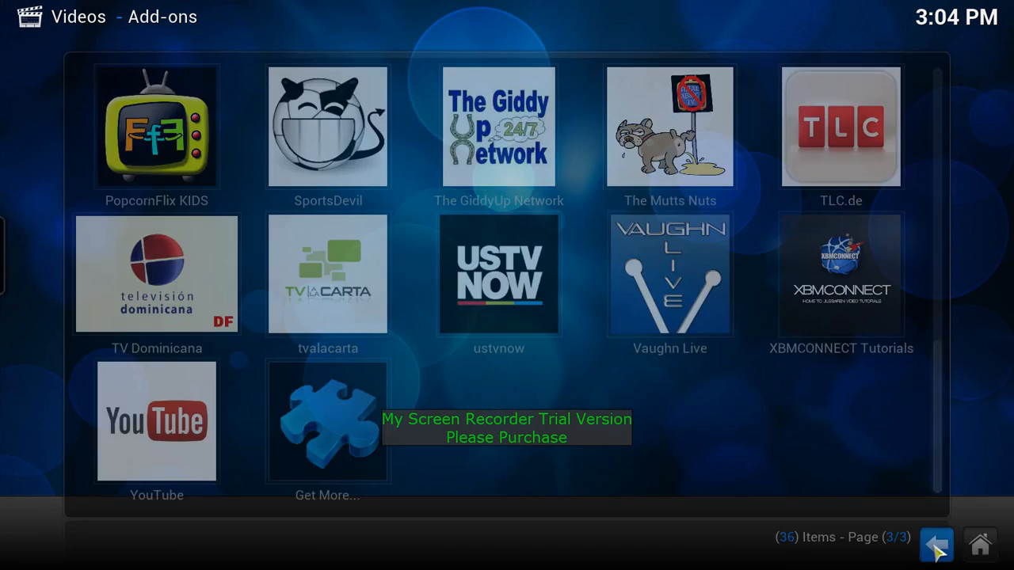
left_click(936, 545)
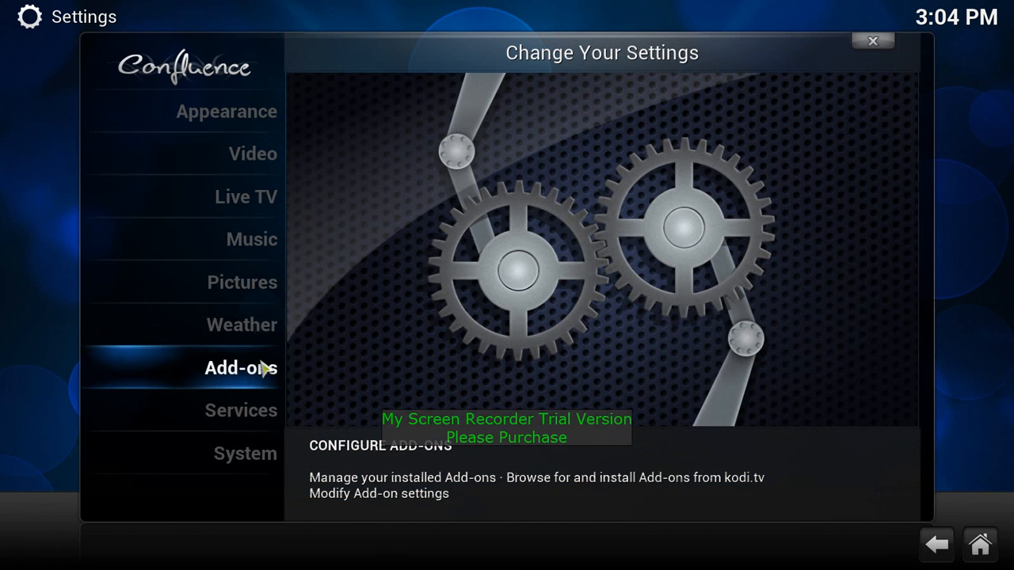
Check Enabled Video Add-ons, then reach the All Add-ons category list through Get Add-ons.
left_click(240, 367)
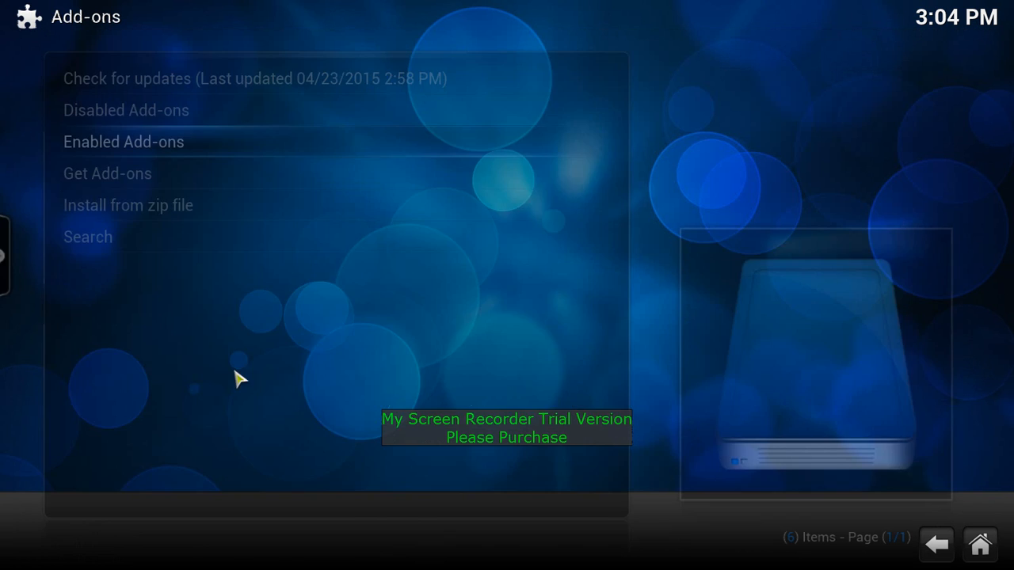
left_click(124, 142)
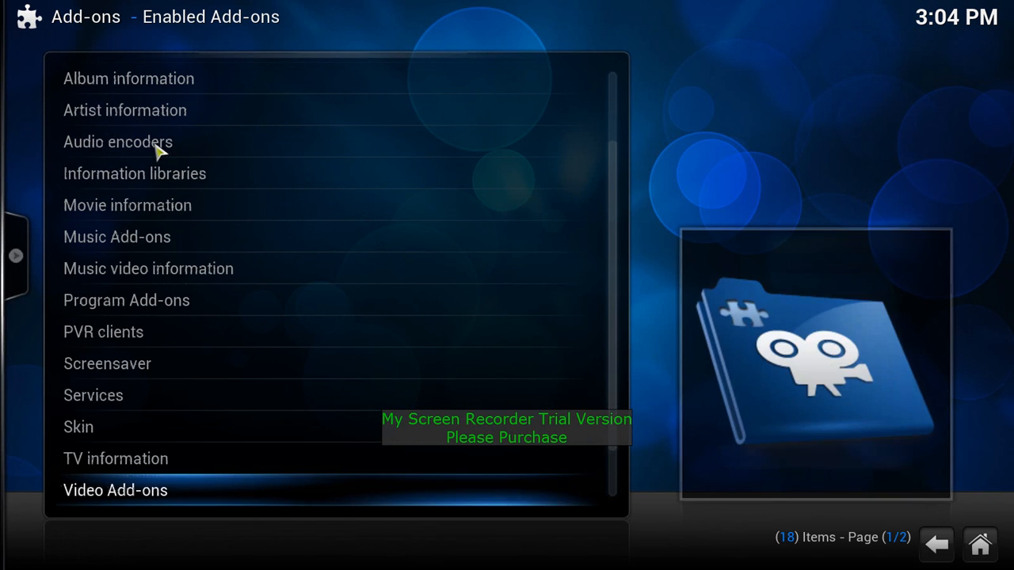
mouse_move(156, 494)
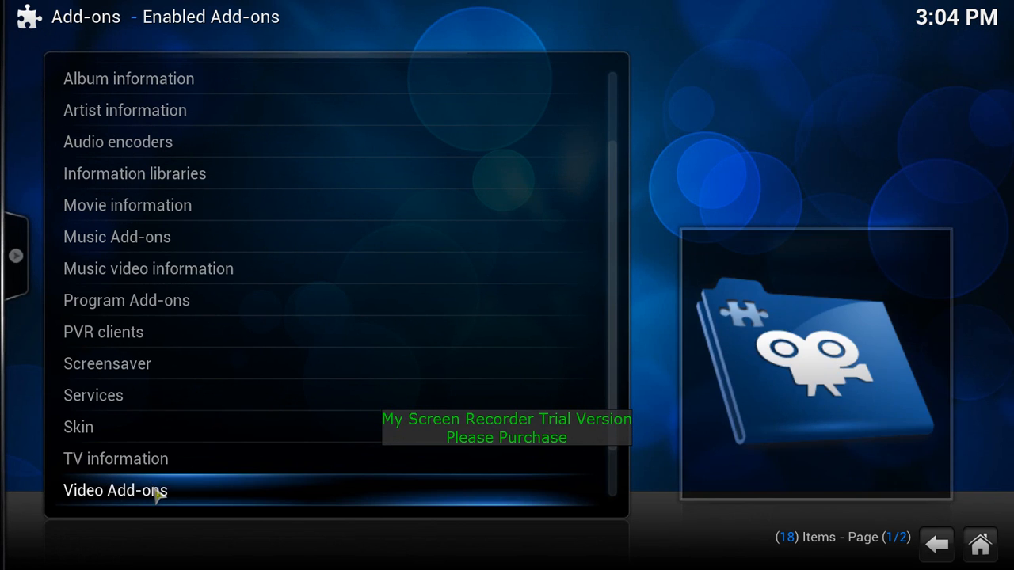
left_click(114, 491)
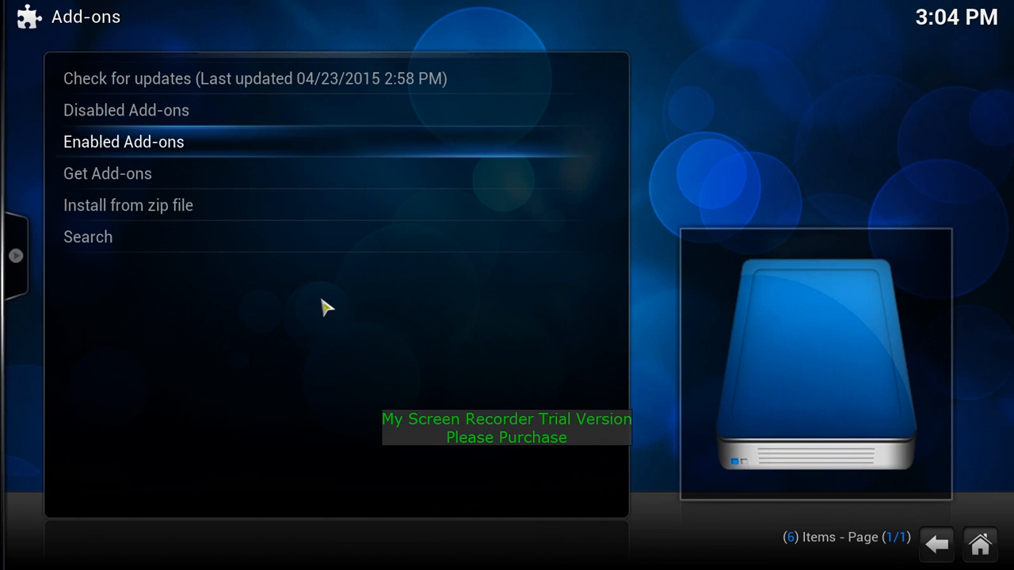
left_click(107, 173)
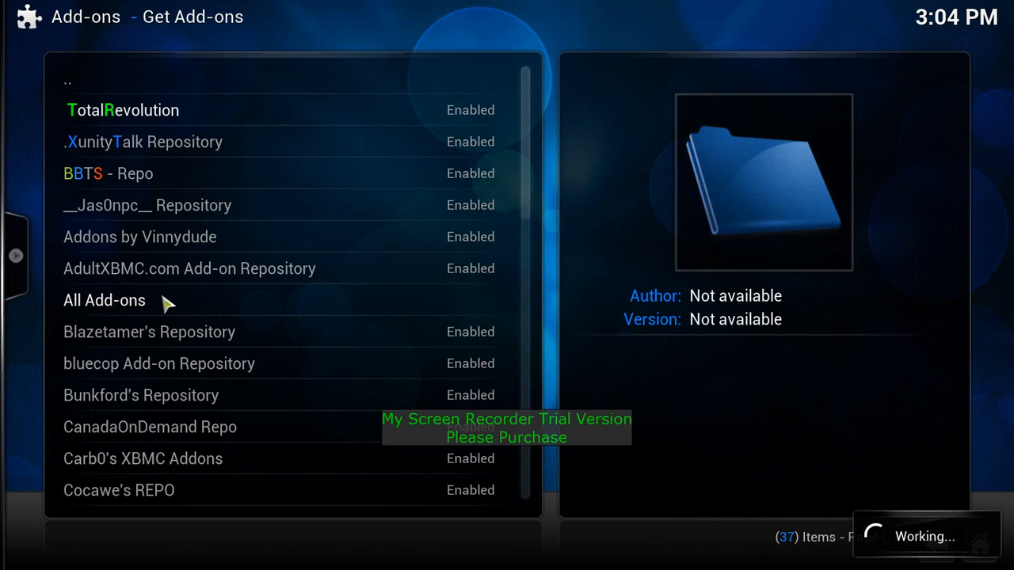
left_click(104, 301)
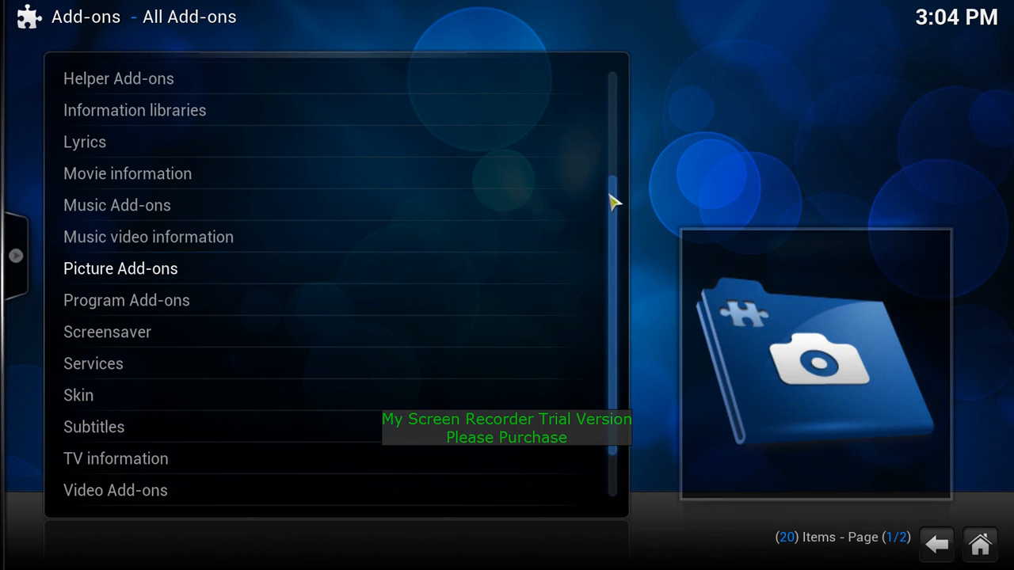
Locate VEVO in the Video Add-ons catalogue, enable it from its information dialog and close it.
left_click(114, 491)
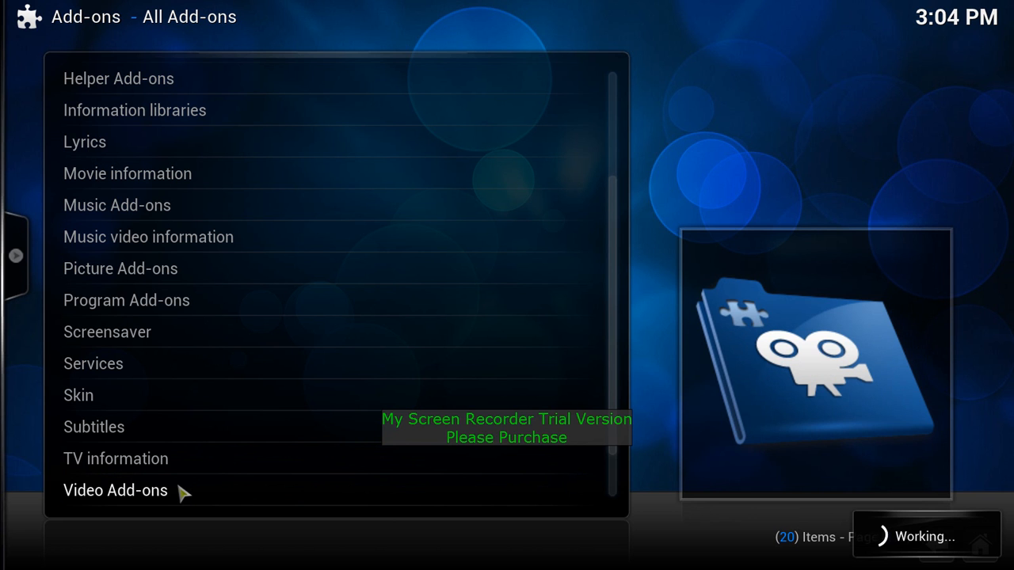
left_click(114, 491)
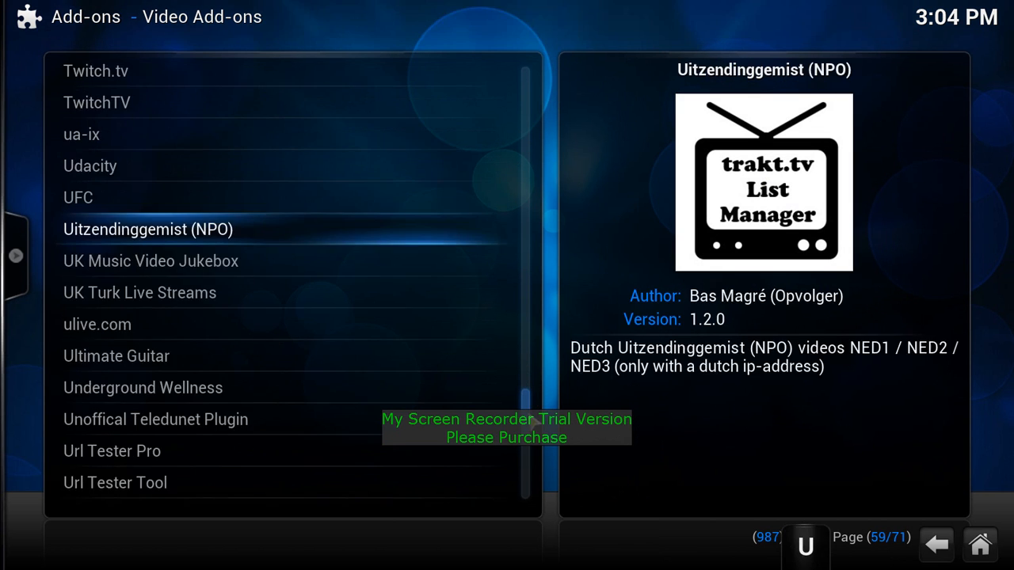
scroll("down", 3)
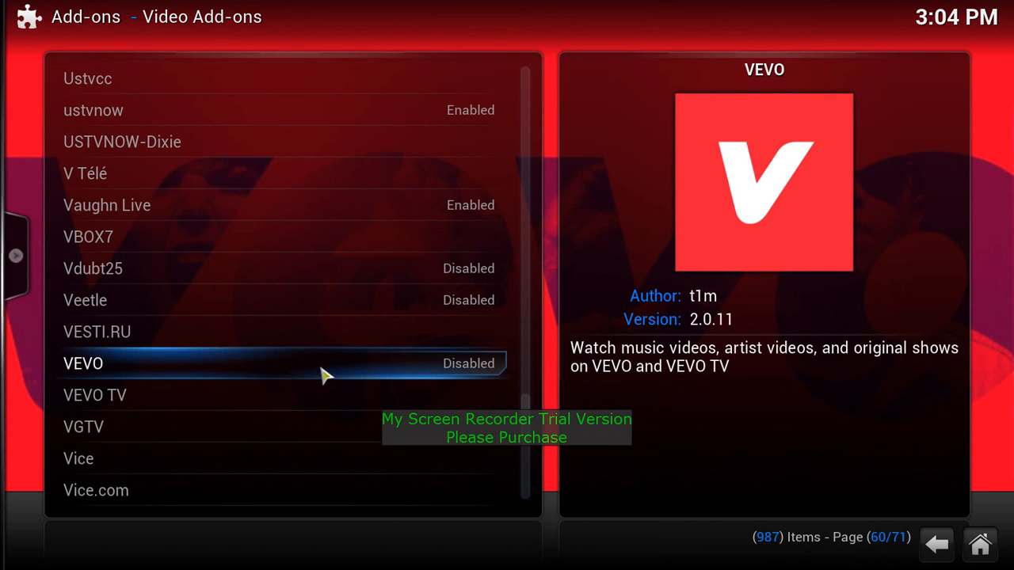
left_click(82, 362)
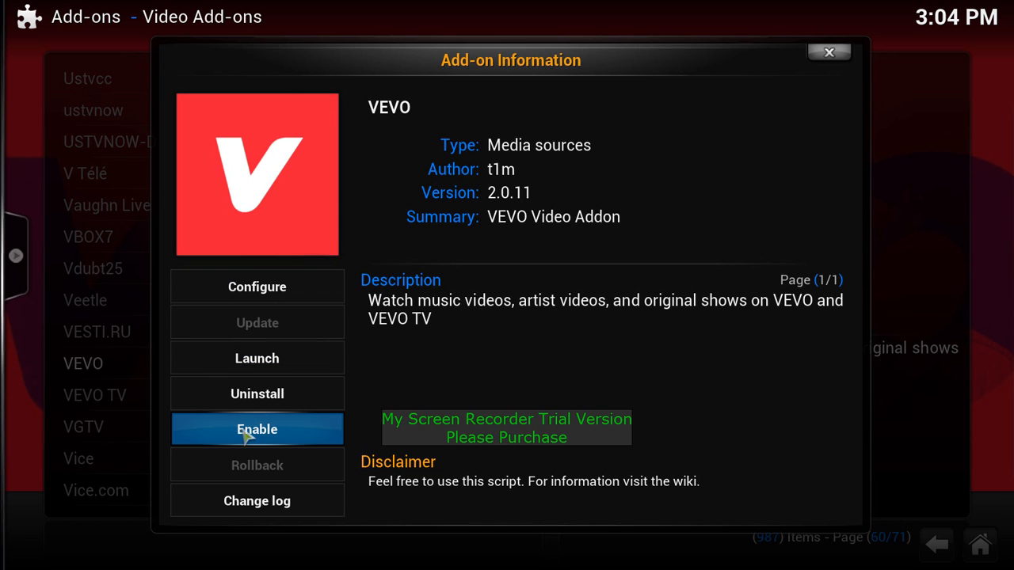
left_click(257, 427)
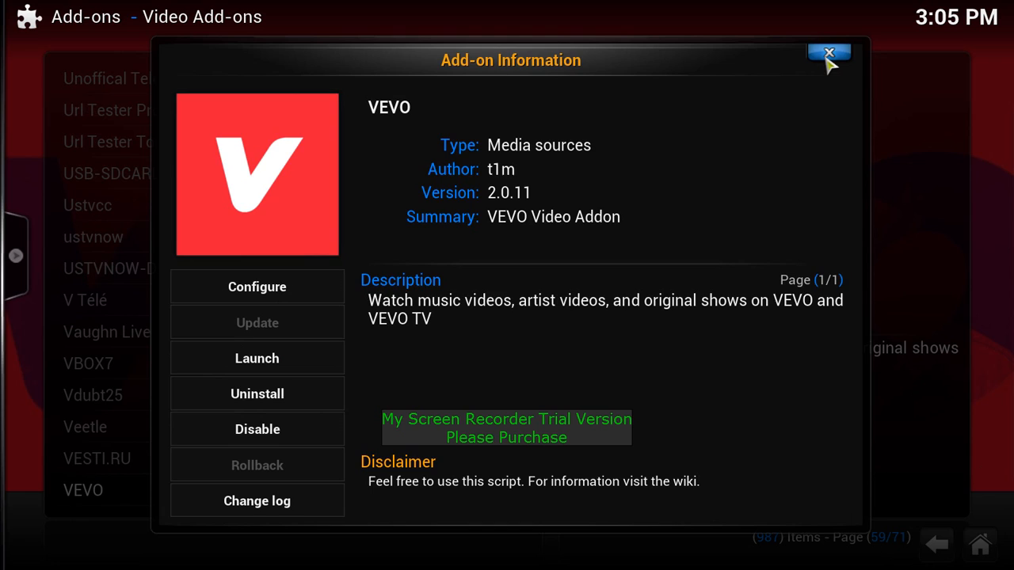
left_click(828, 54)
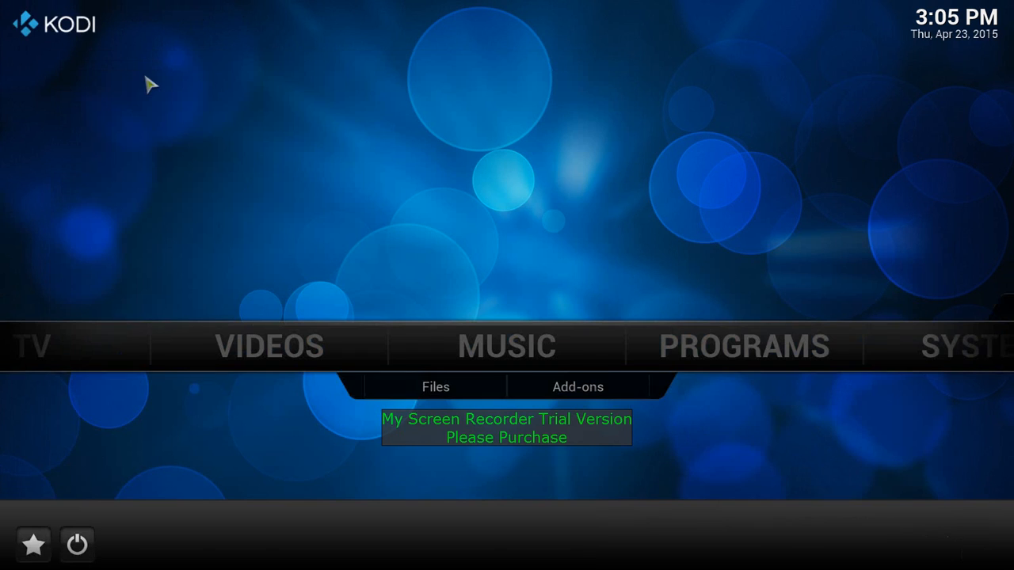
Show the Videos add-ons collection from home, now listing 37 items with VEVO back.
left_click(270, 345)
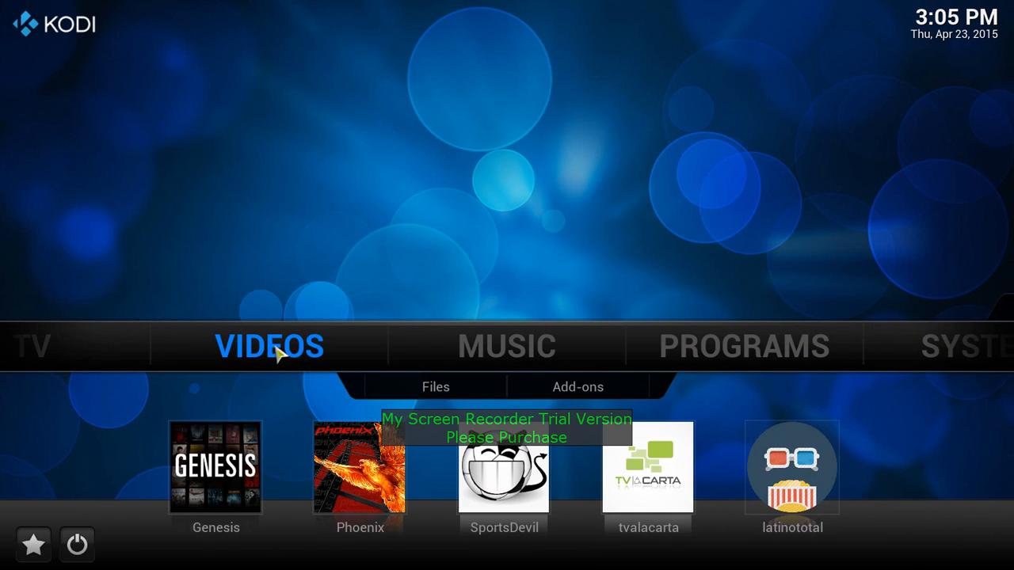
left_click(576, 386)
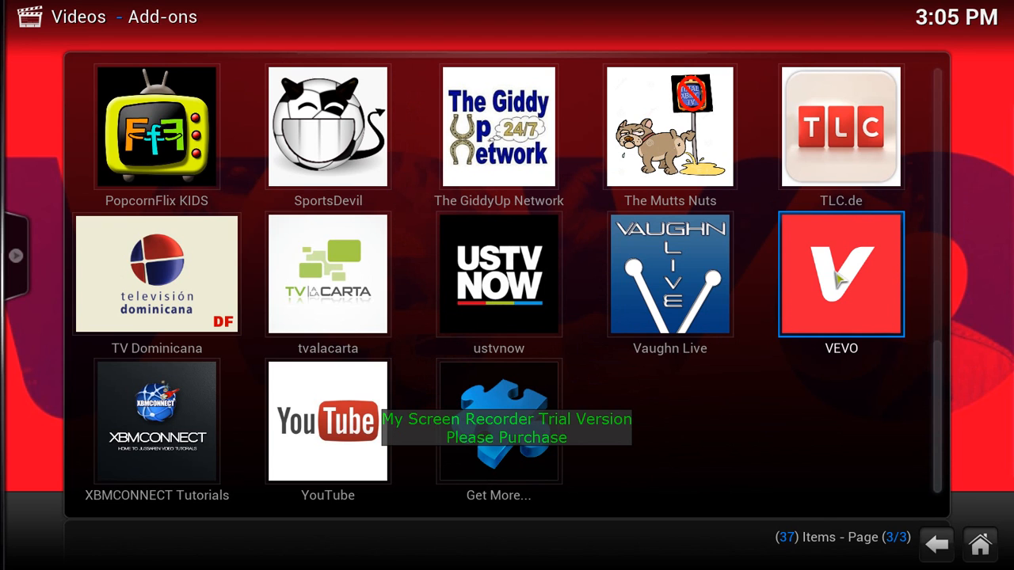
mouse_move(840, 282)
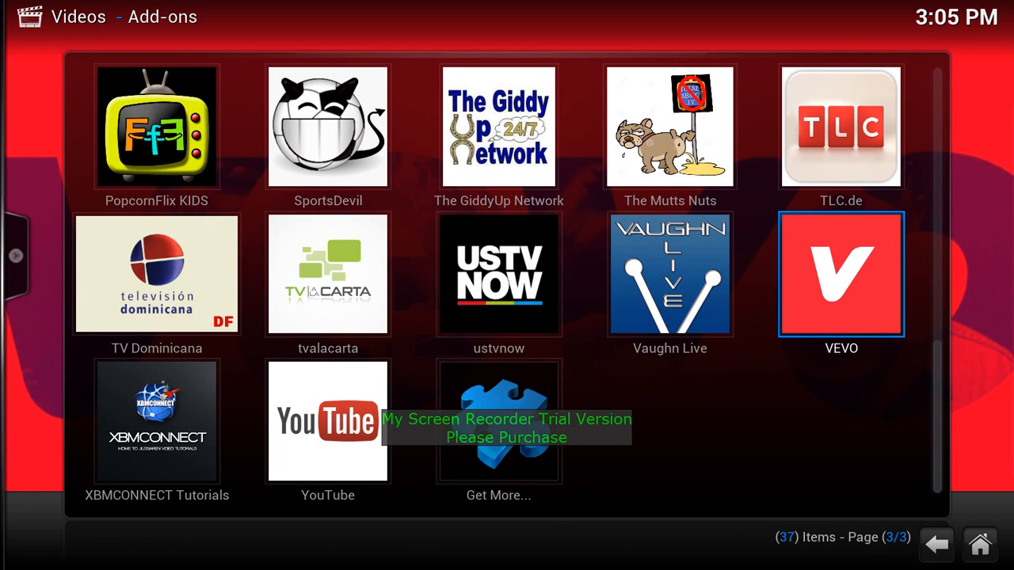
mouse_move(668, 127)
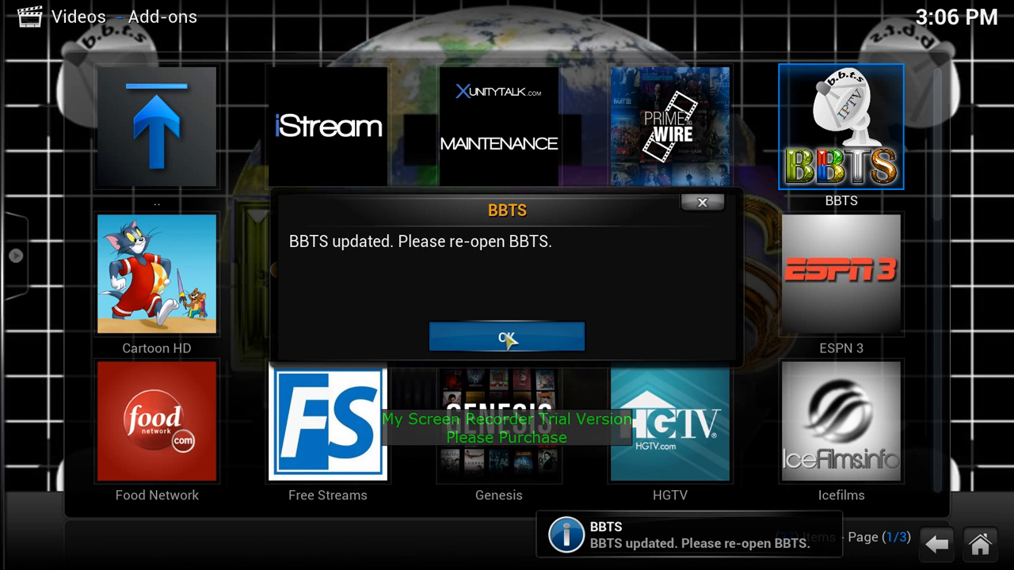
Acknowledge the BBTS update notice and browse the BBTS add-on's category menu.
left_click(507, 335)
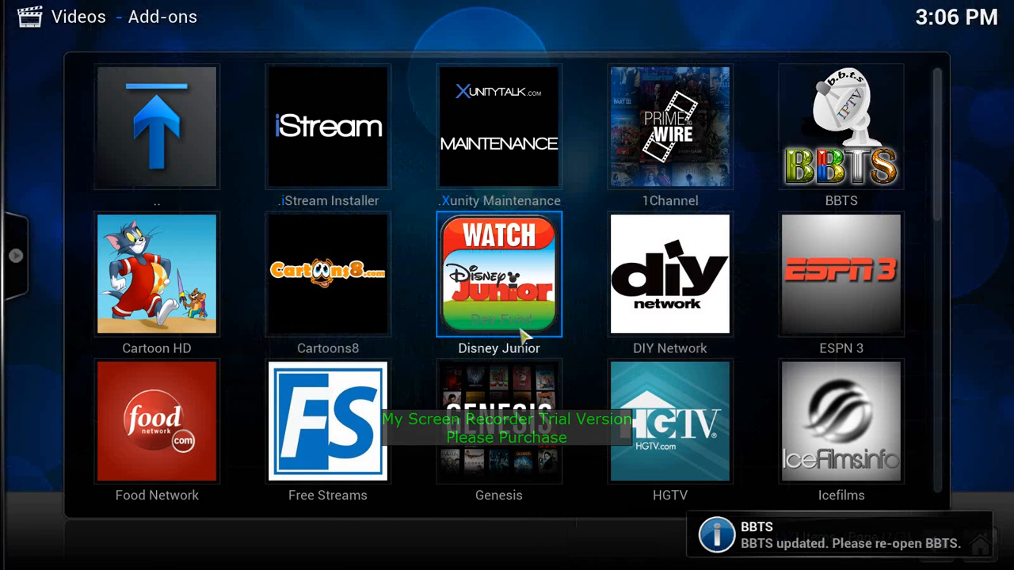
left_click(839, 127)
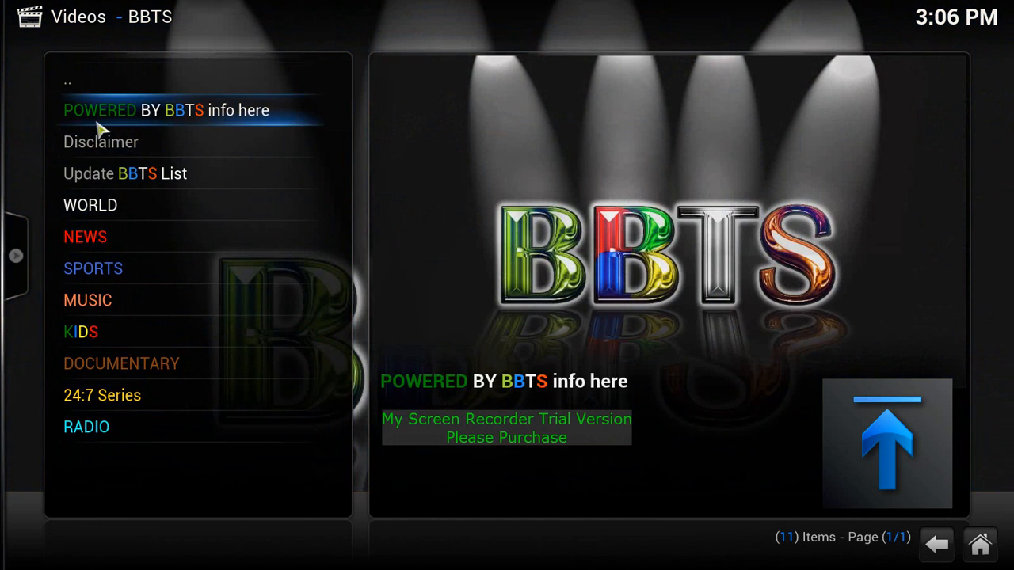
mouse_move(196, 241)
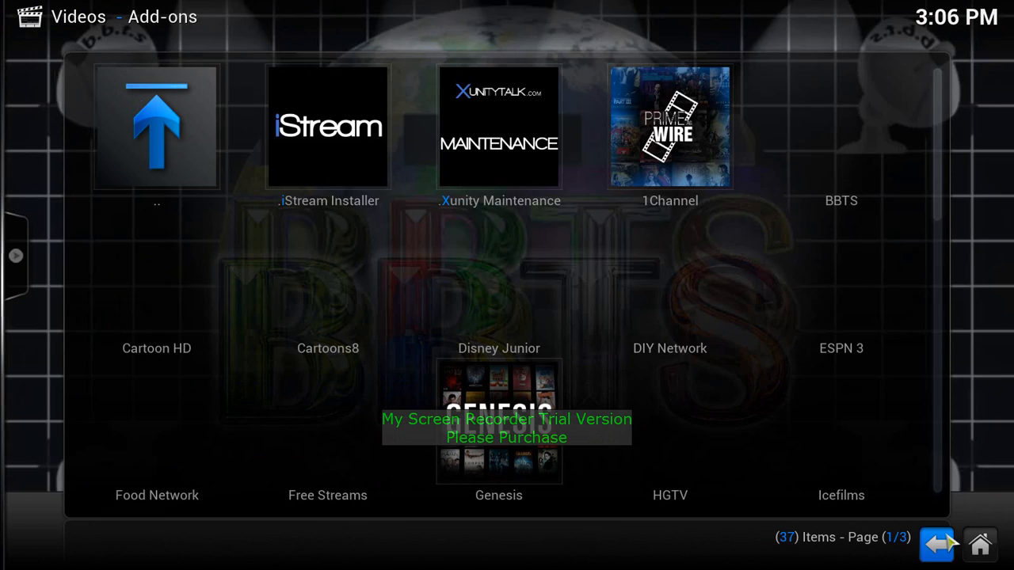
scroll("down", 3)
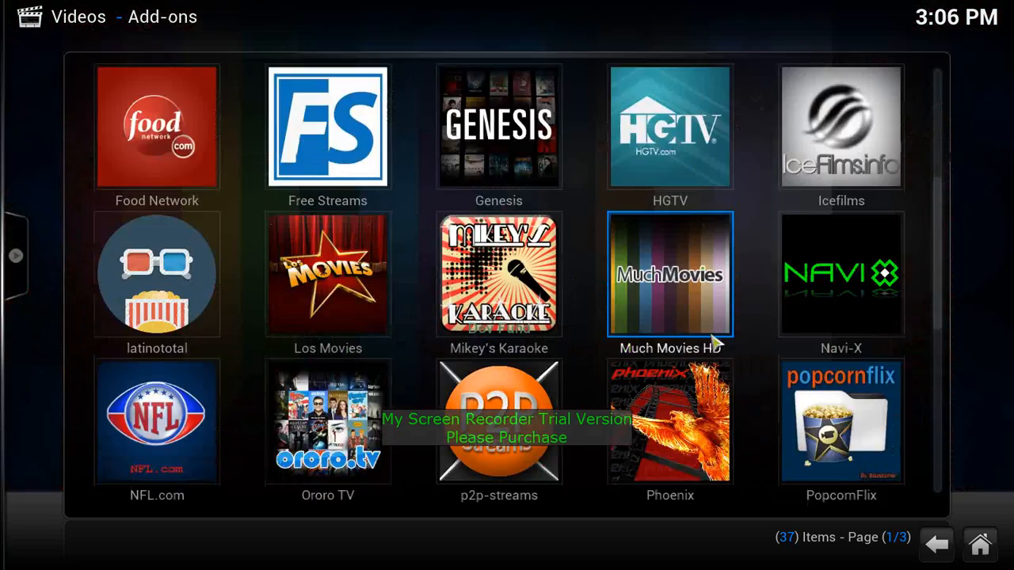
scroll("down", 3)
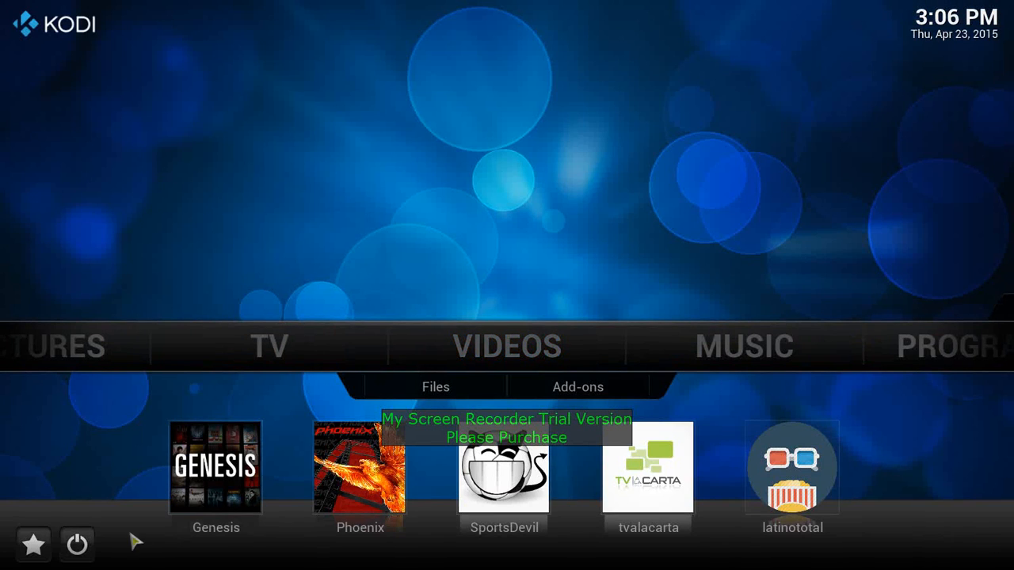
Exit Kodi via the power menu, landing on the Windows desktop.
left_click(76, 545)
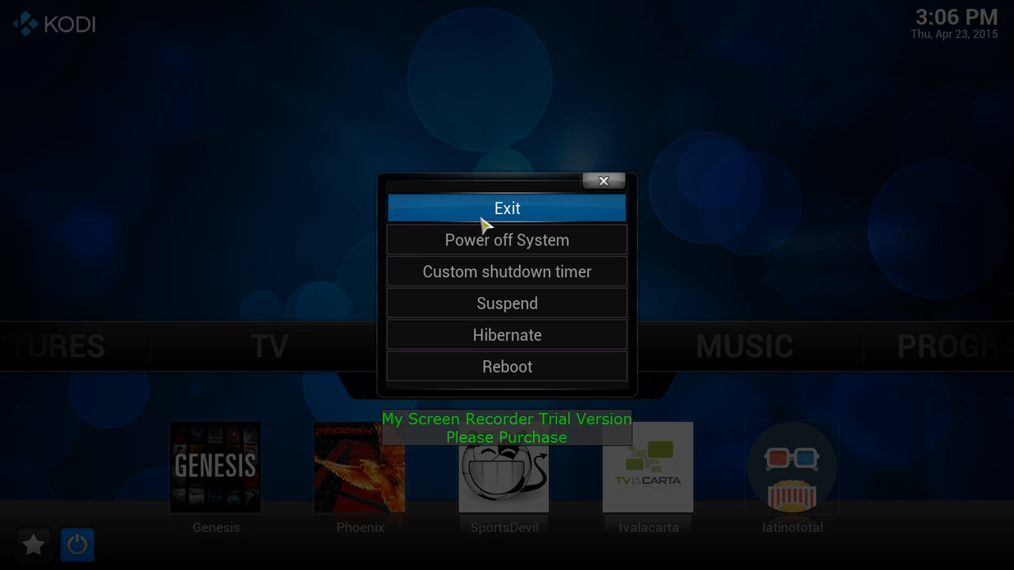
left_click(507, 209)
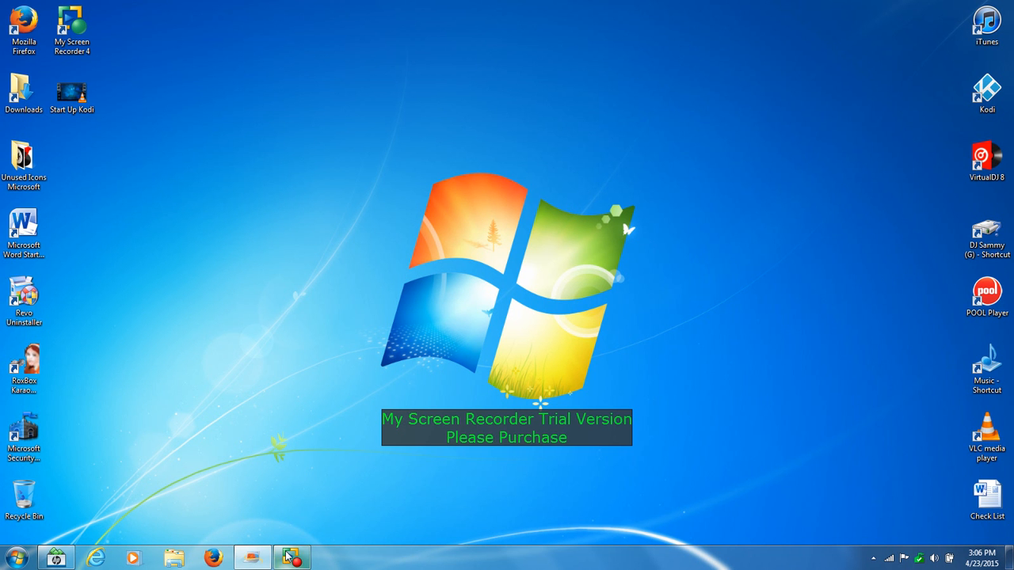
left_click(292, 558)
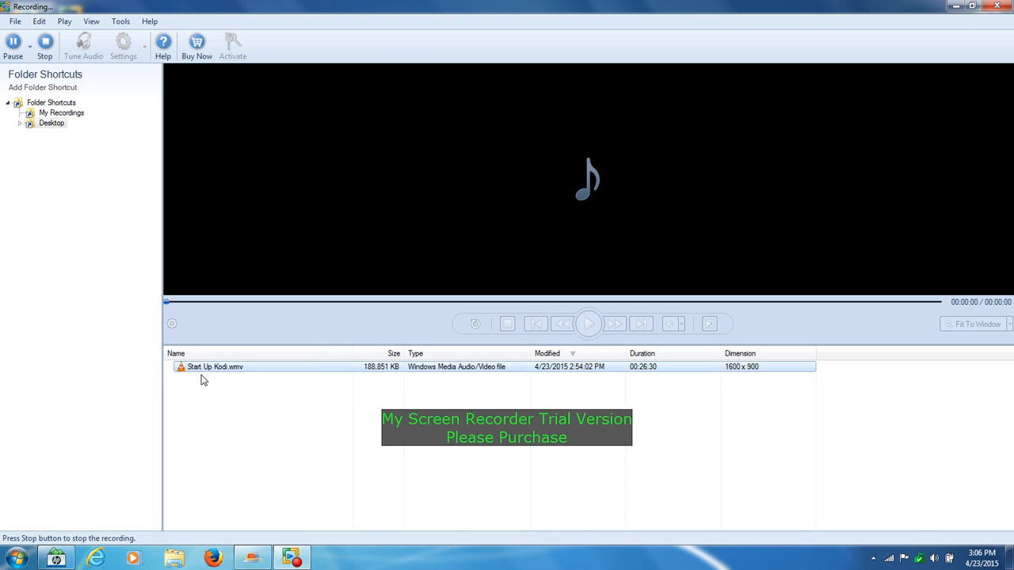
mouse_move(44, 45)
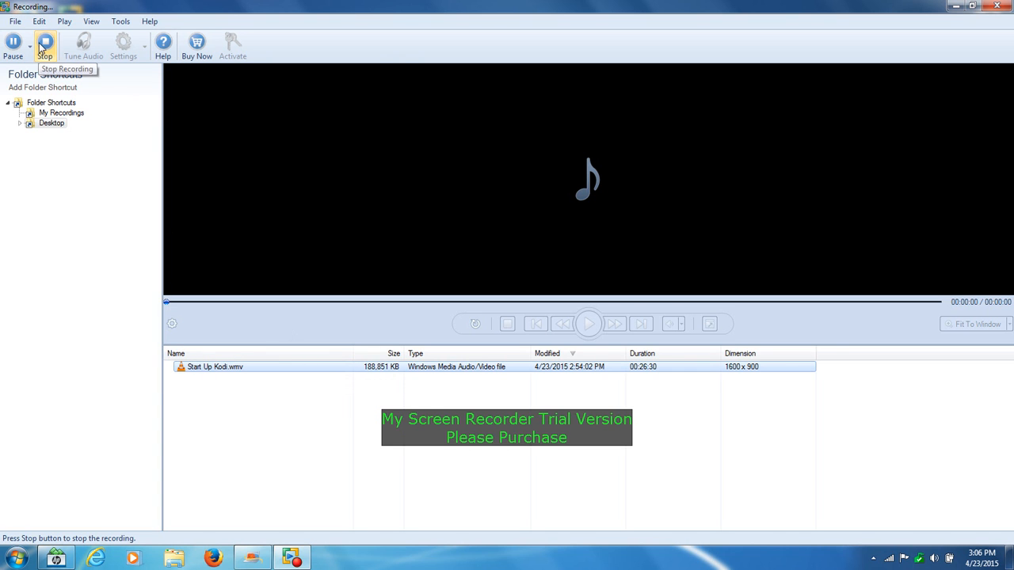